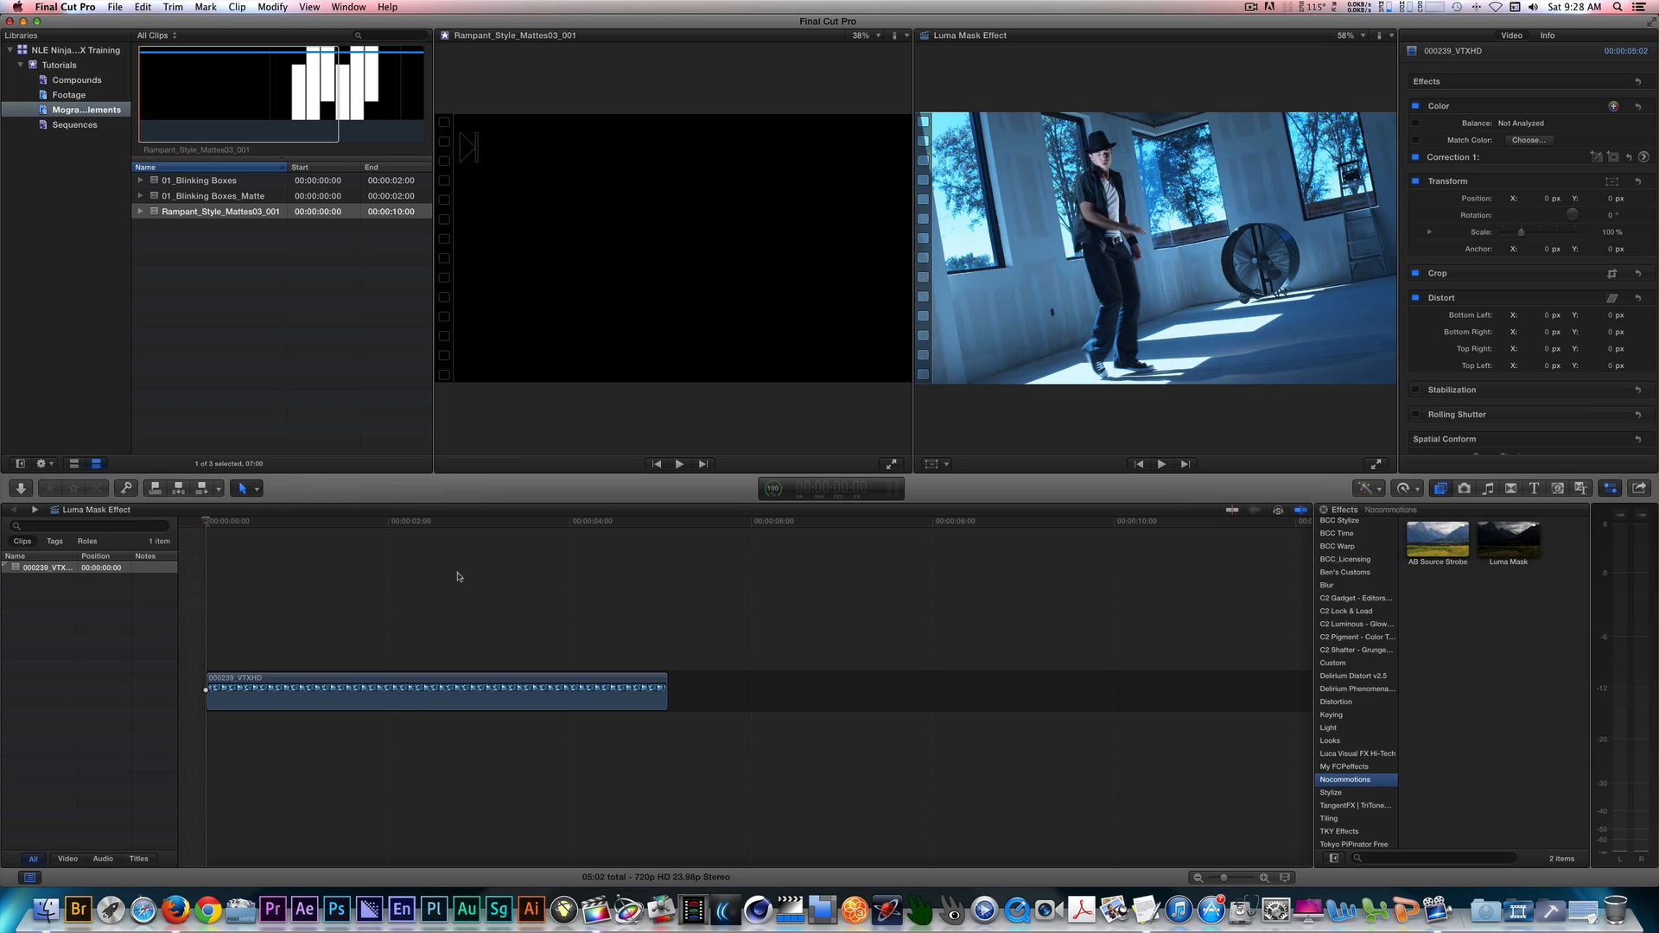
Apply Luma Mask to the dancer clip, expand its settings, and start picking the mask source
left_click(263, 521)
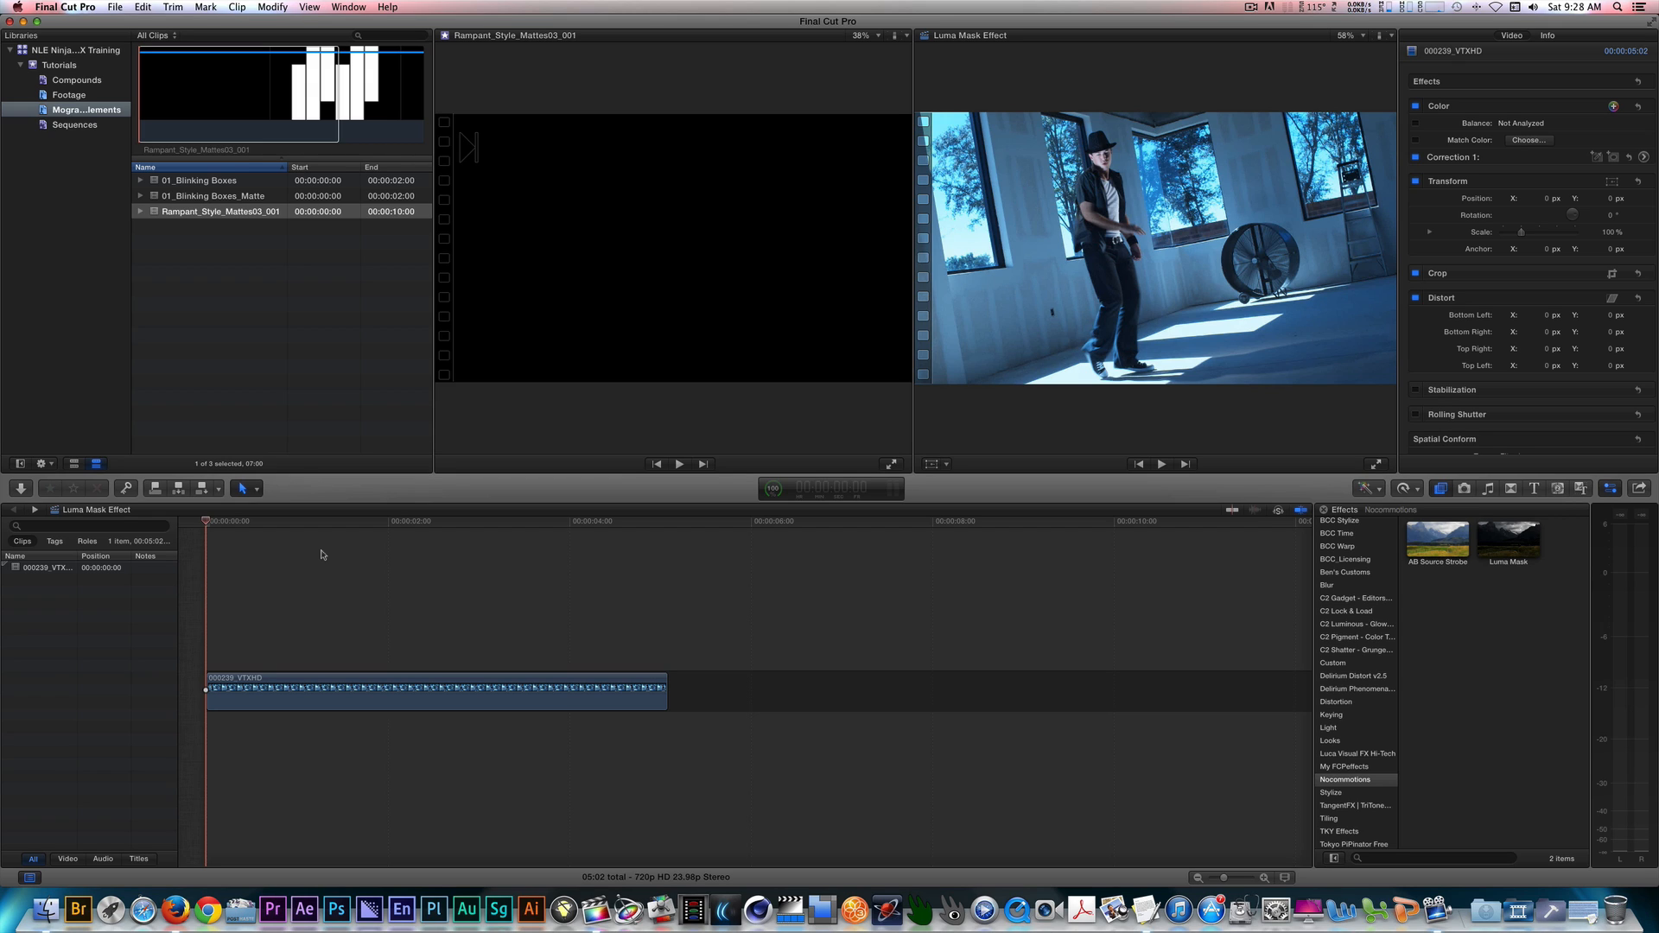
left_click(434, 691)
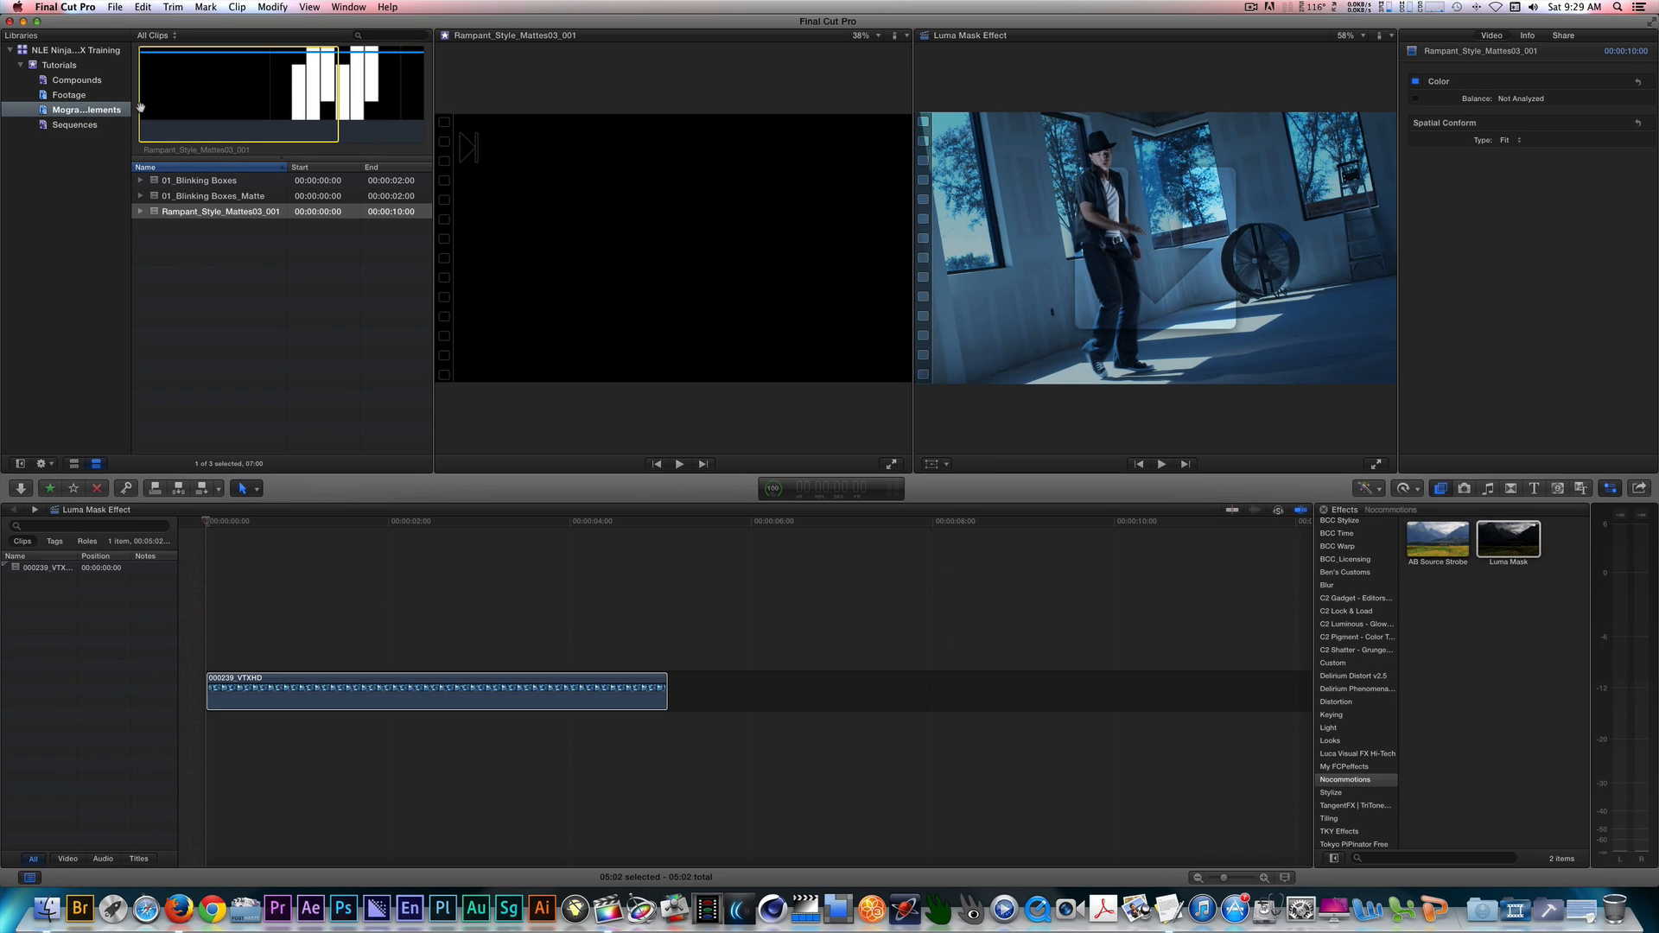
left_click(434, 694)
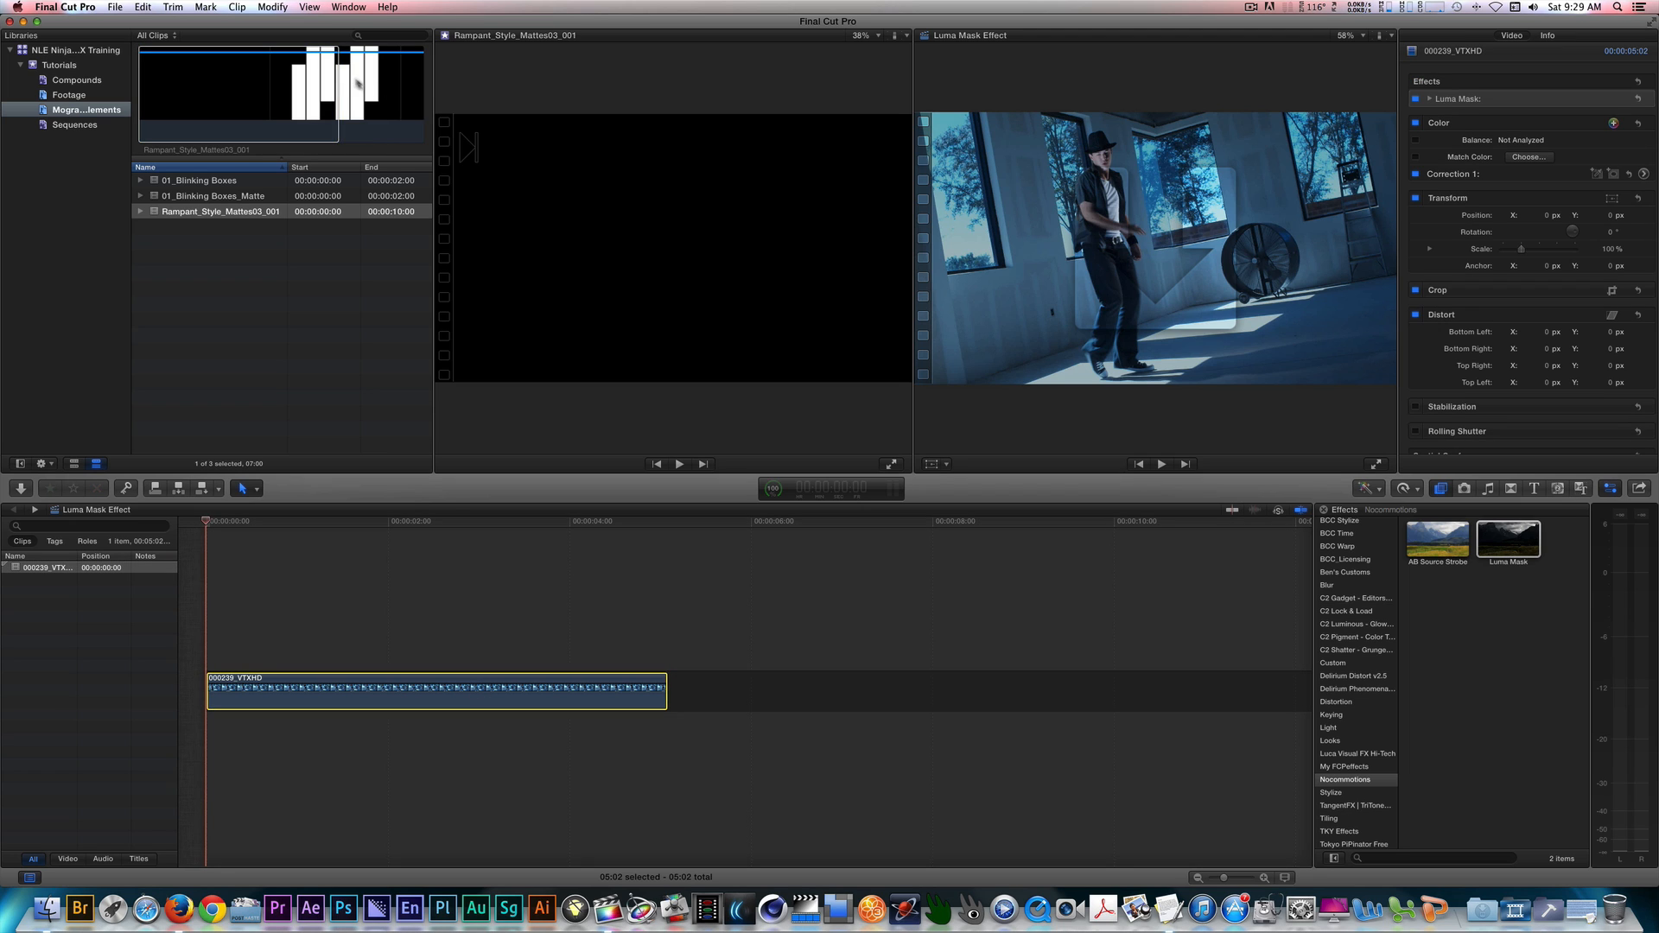
left_click(1422, 98)
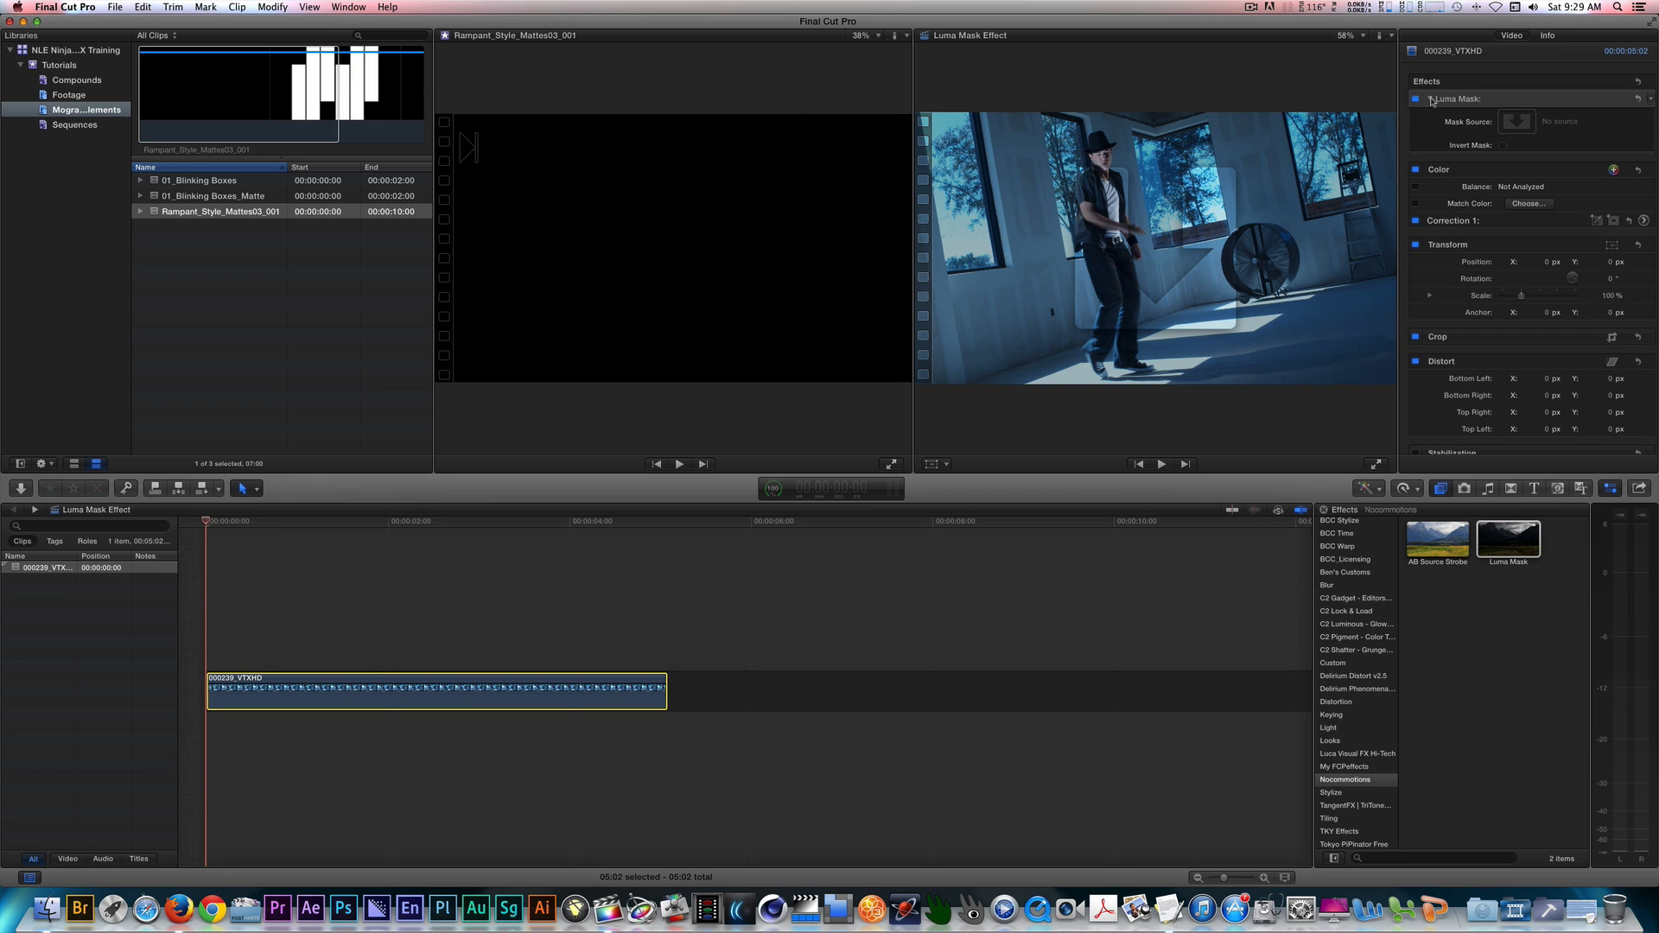
left_click(1517, 121)
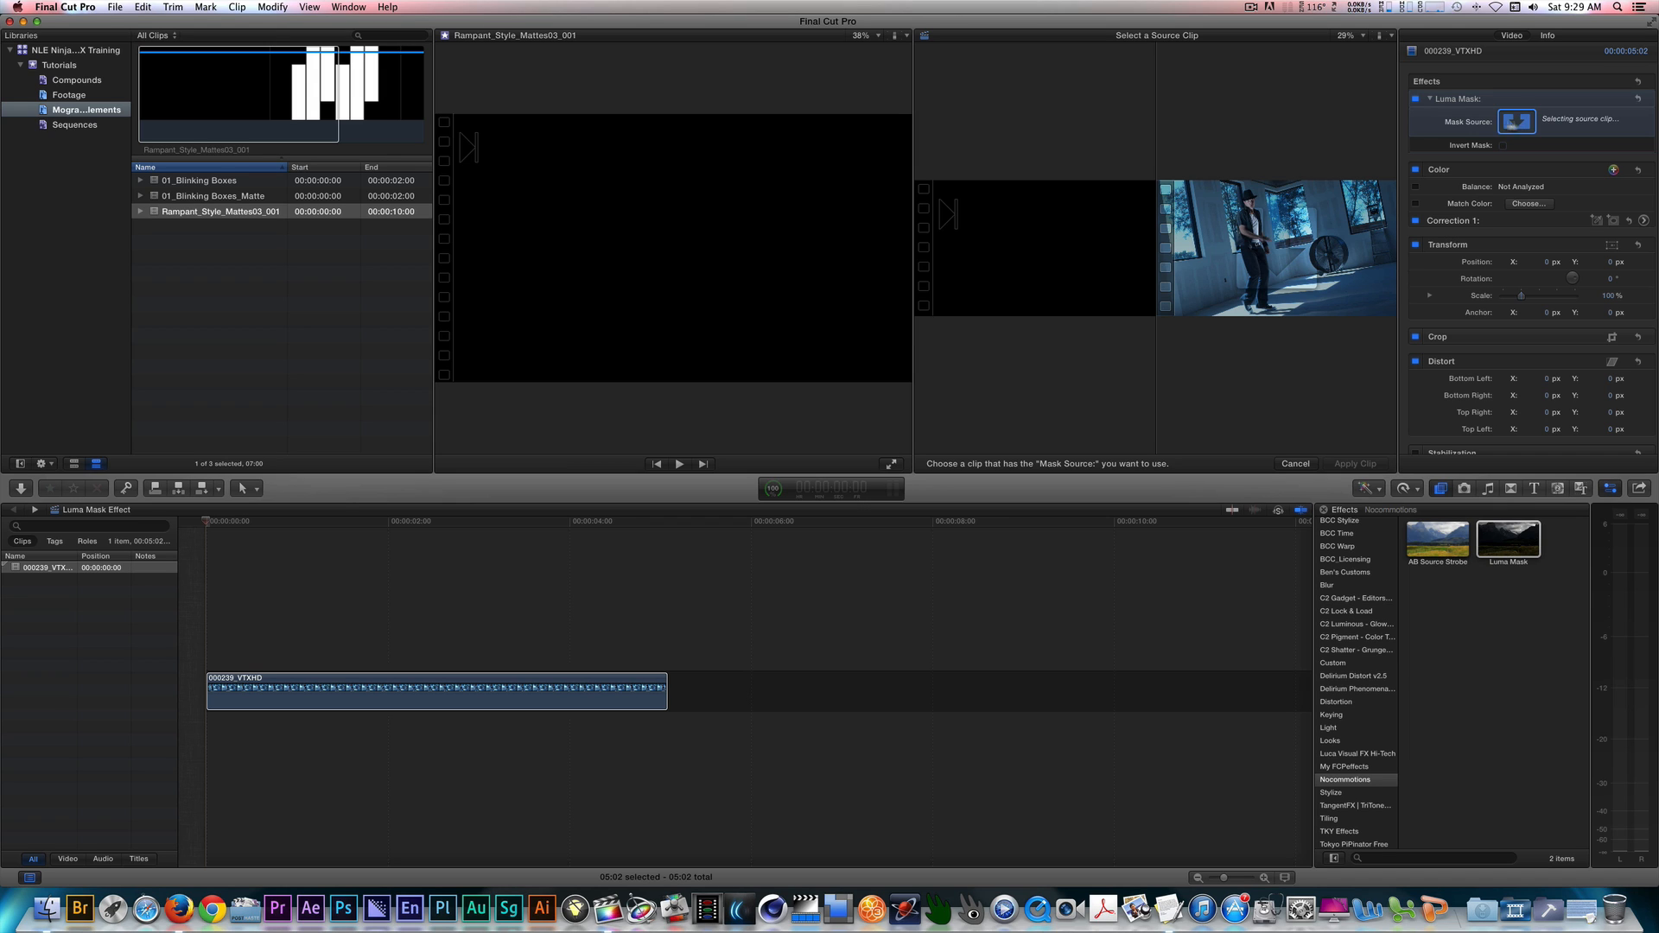
Choose Rampant_Style_Mattes03_001 as the dancer clip's Luma Mask source, turning the output black
left_click(221, 211)
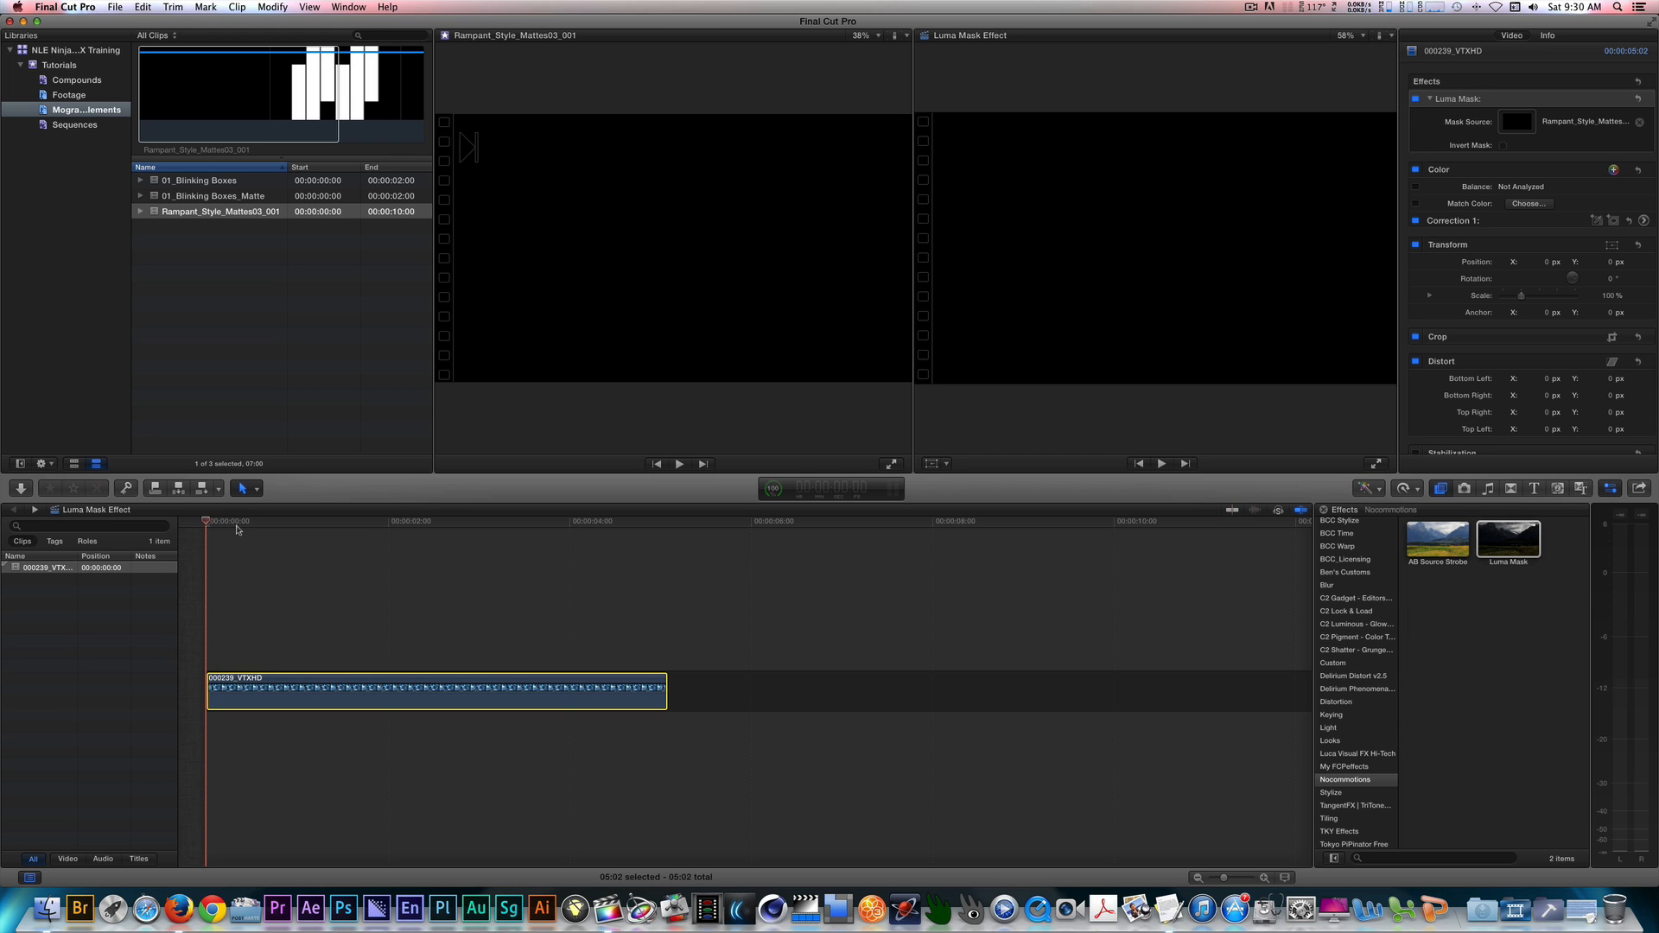
left_click(237, 522)
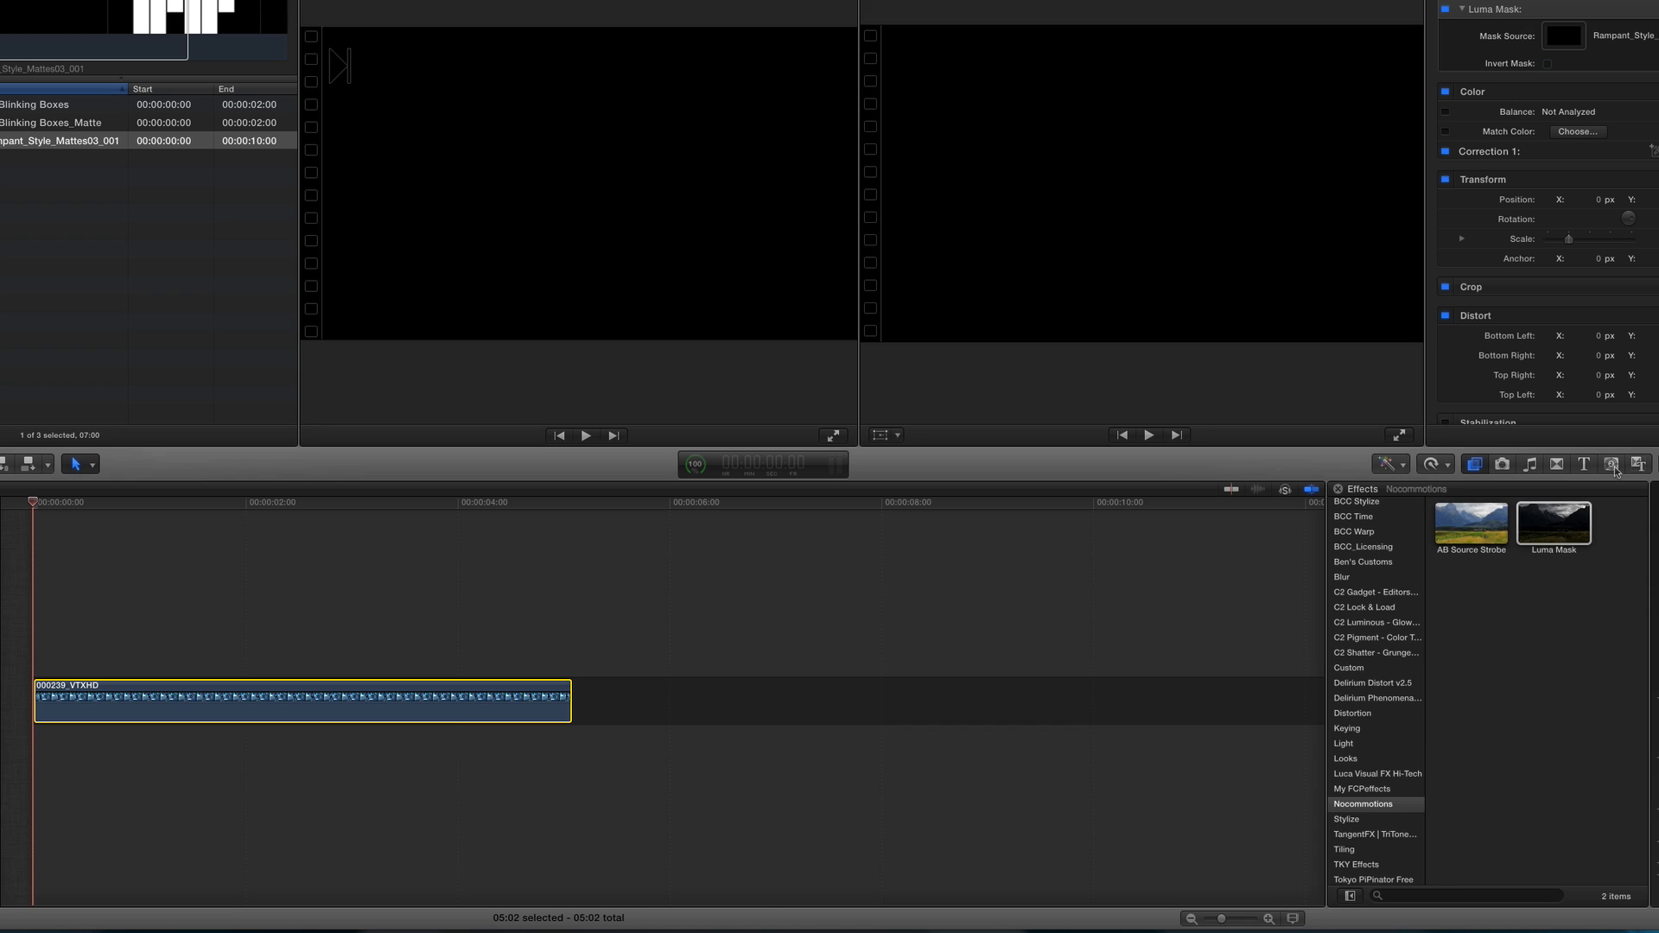
Drag the Pinstripes texture generator beneath the dancer clip and preview the masked composite
left_click(1611, 464)
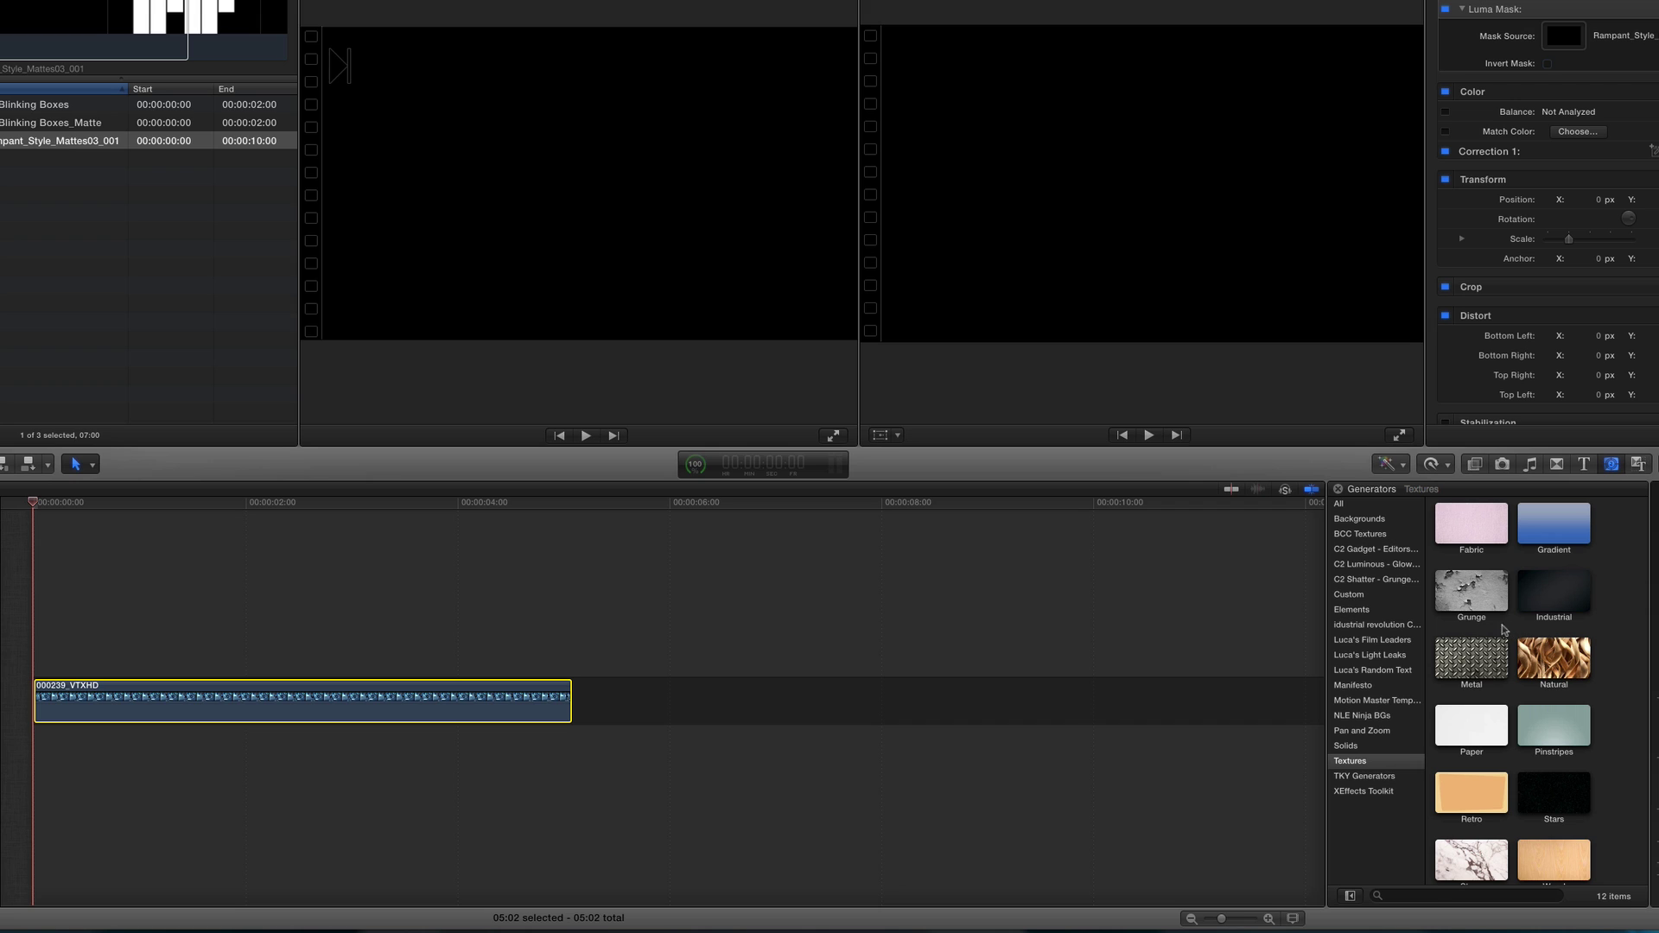
left_click(1553, 727)
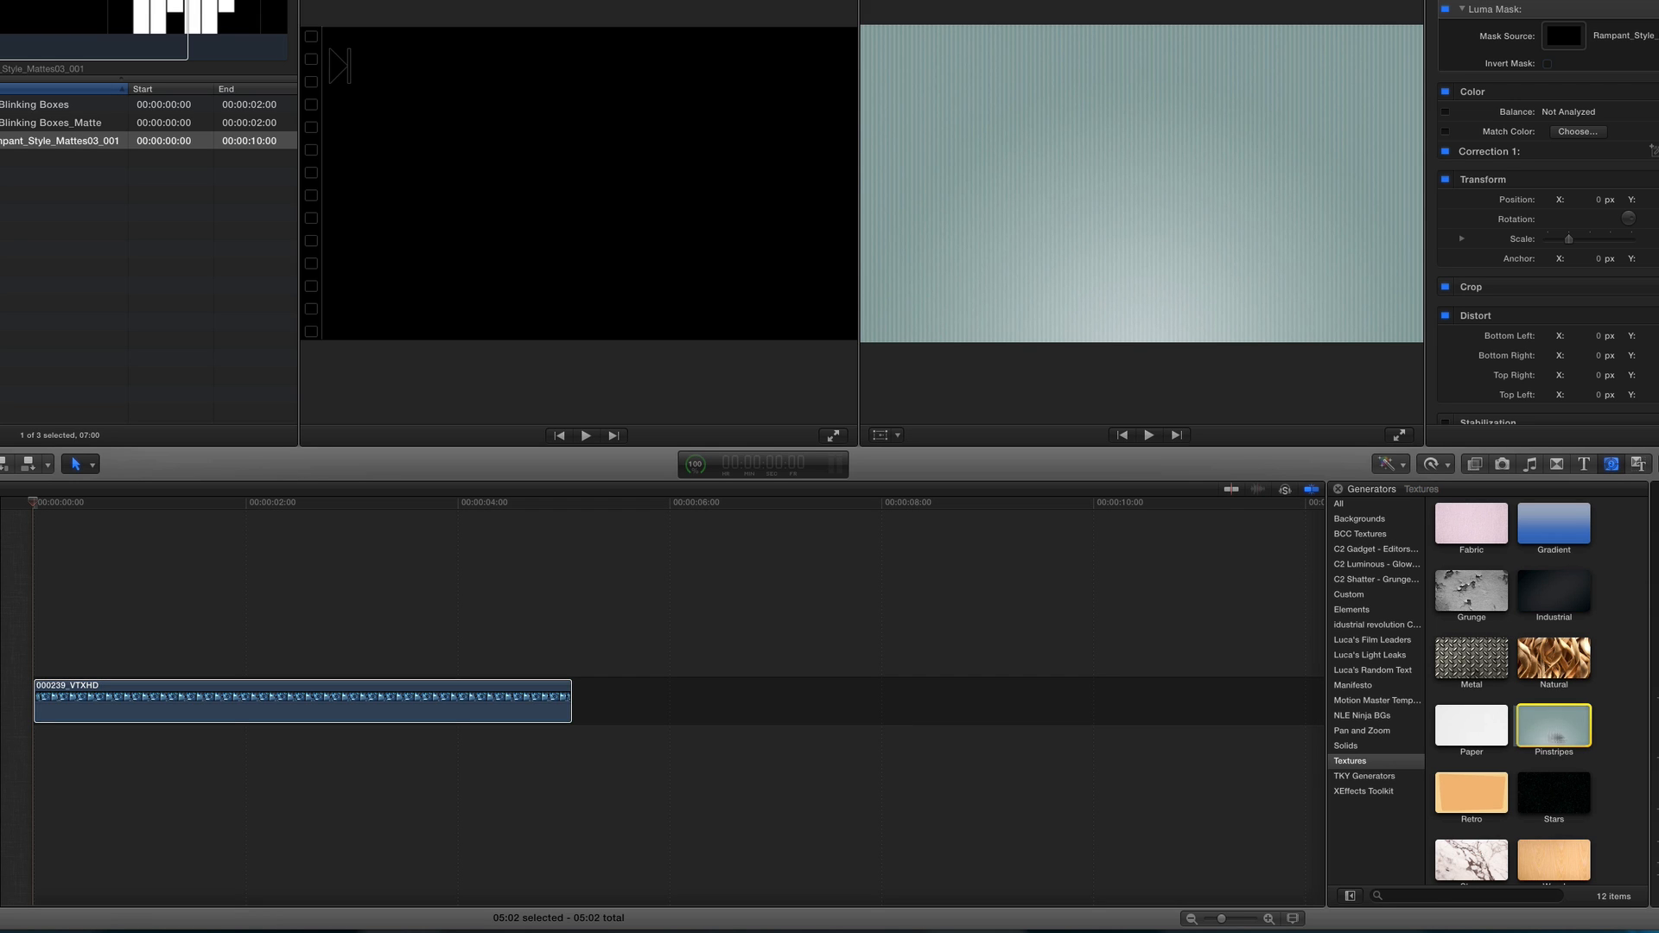
left_click_drag(1554, 727, 244, 745)
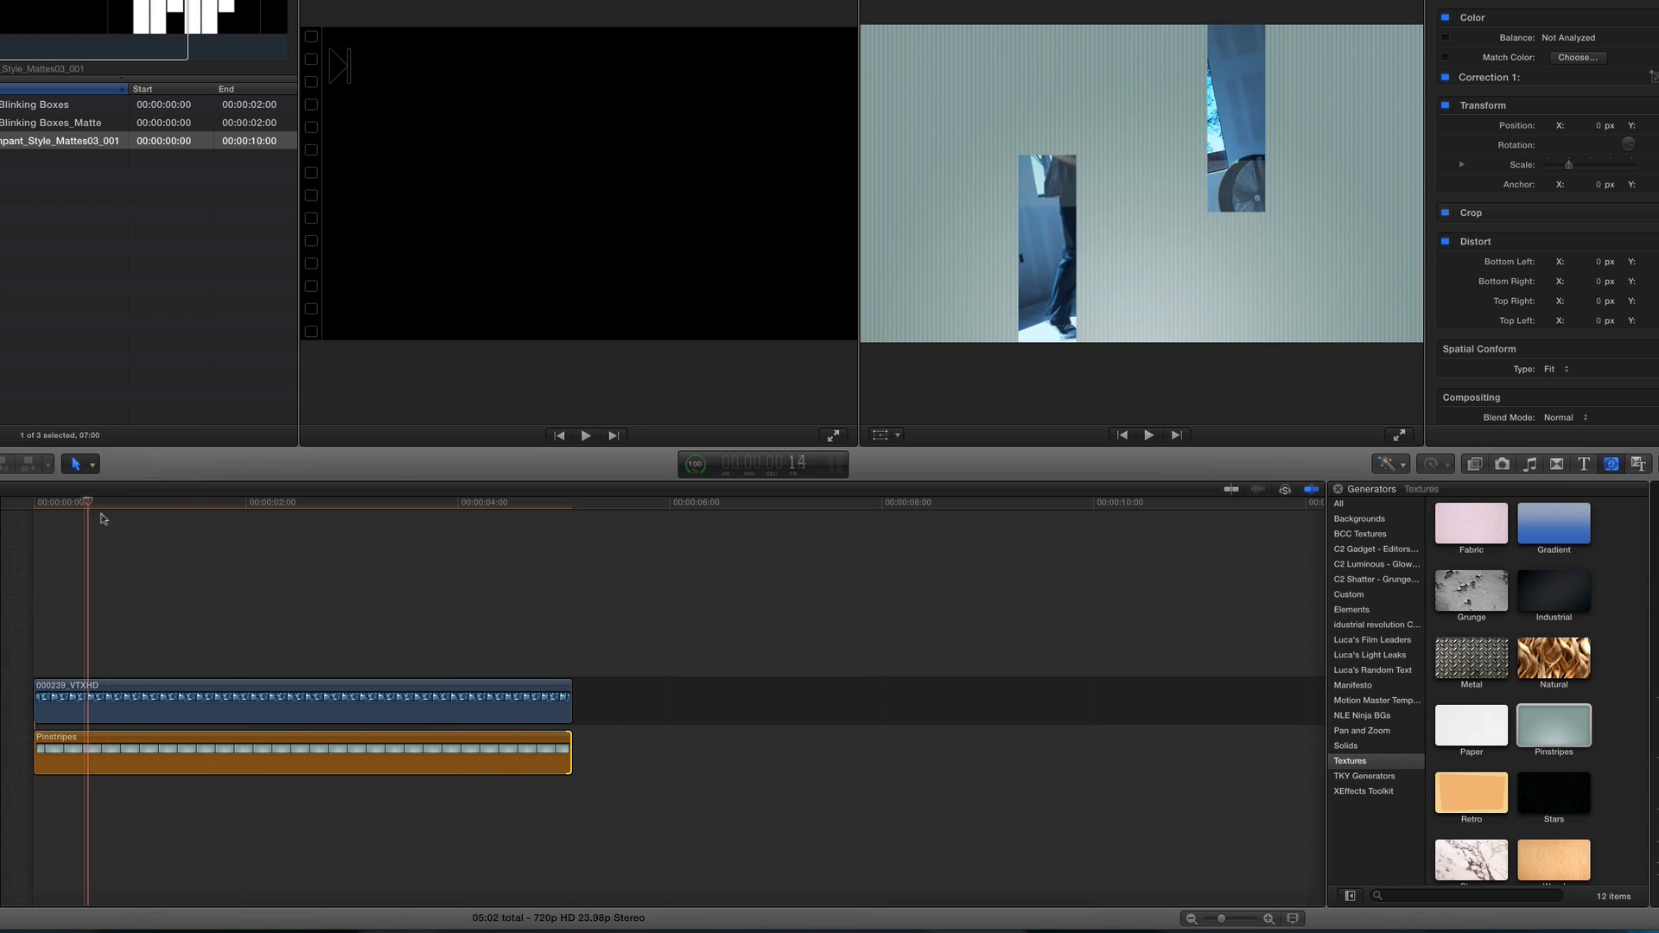
left_click(286, 502)
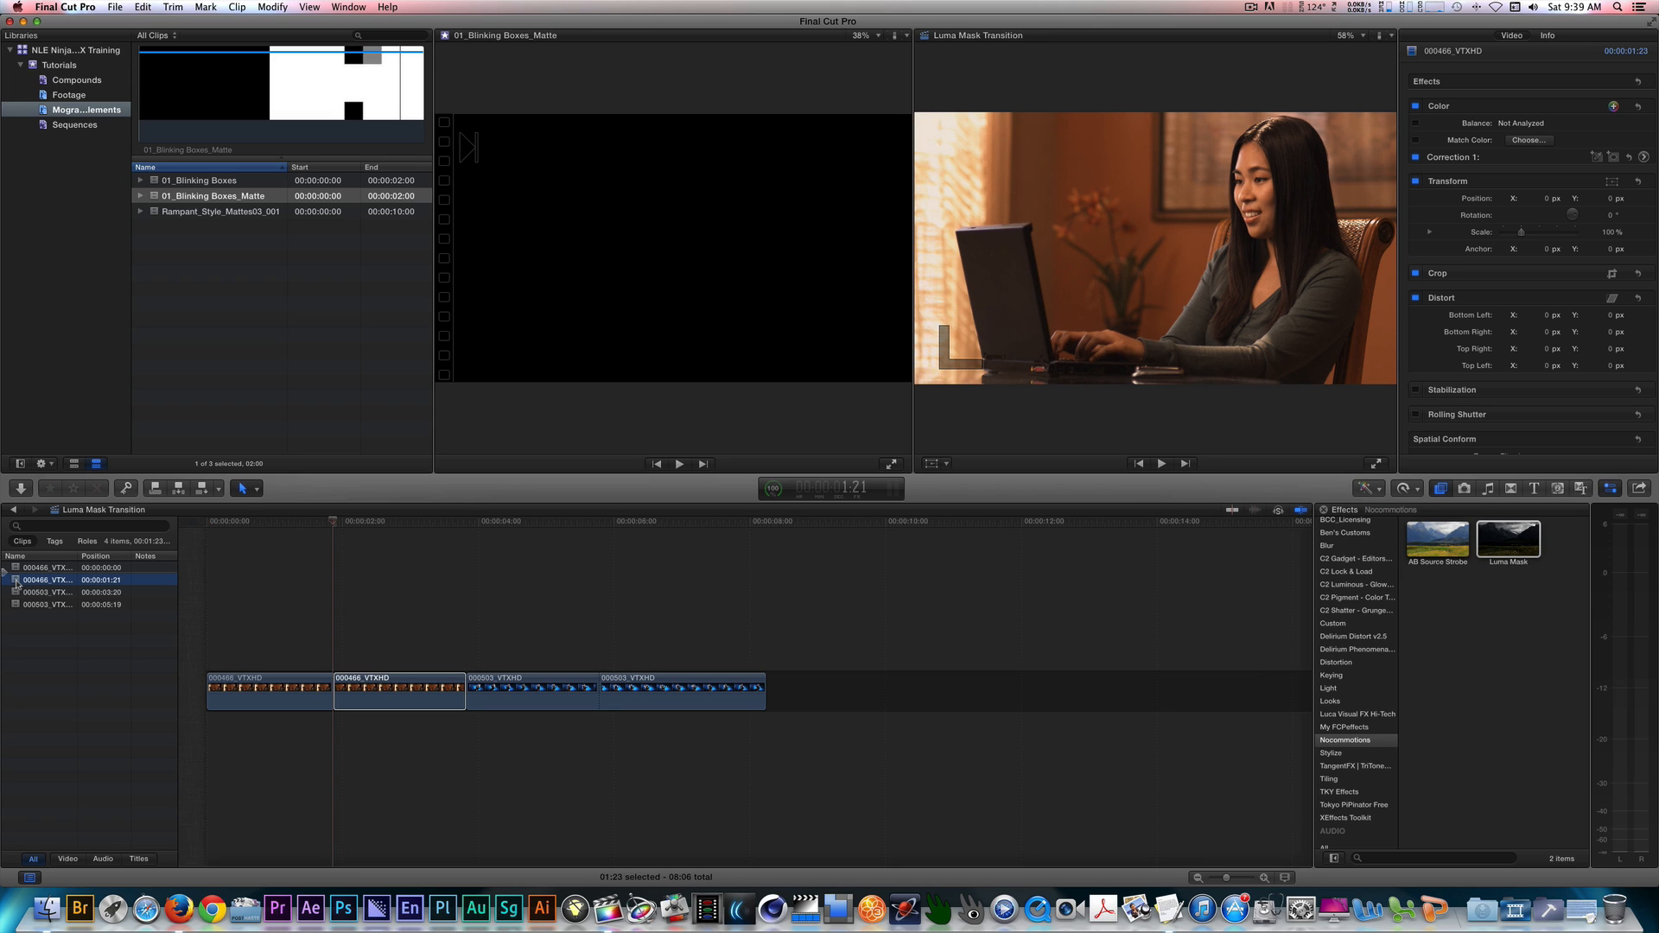
Select the laptop clip, apply Luma Mask to it, and begin choosing its mask source
left_click(532, 692)
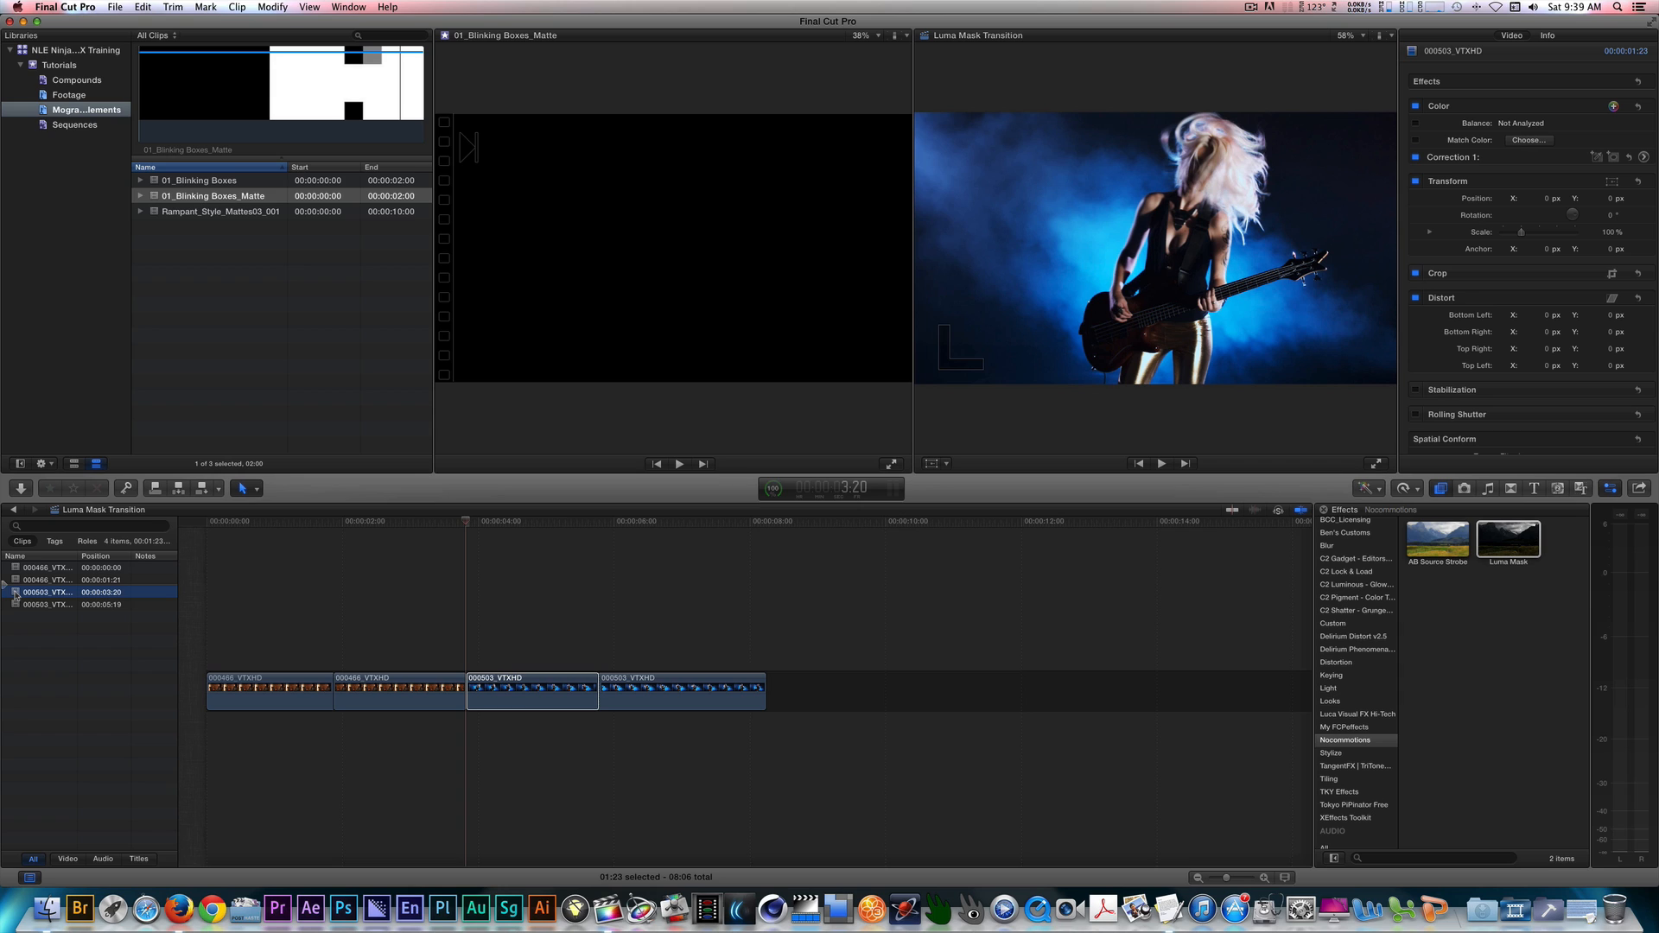
left_click(399, 692)
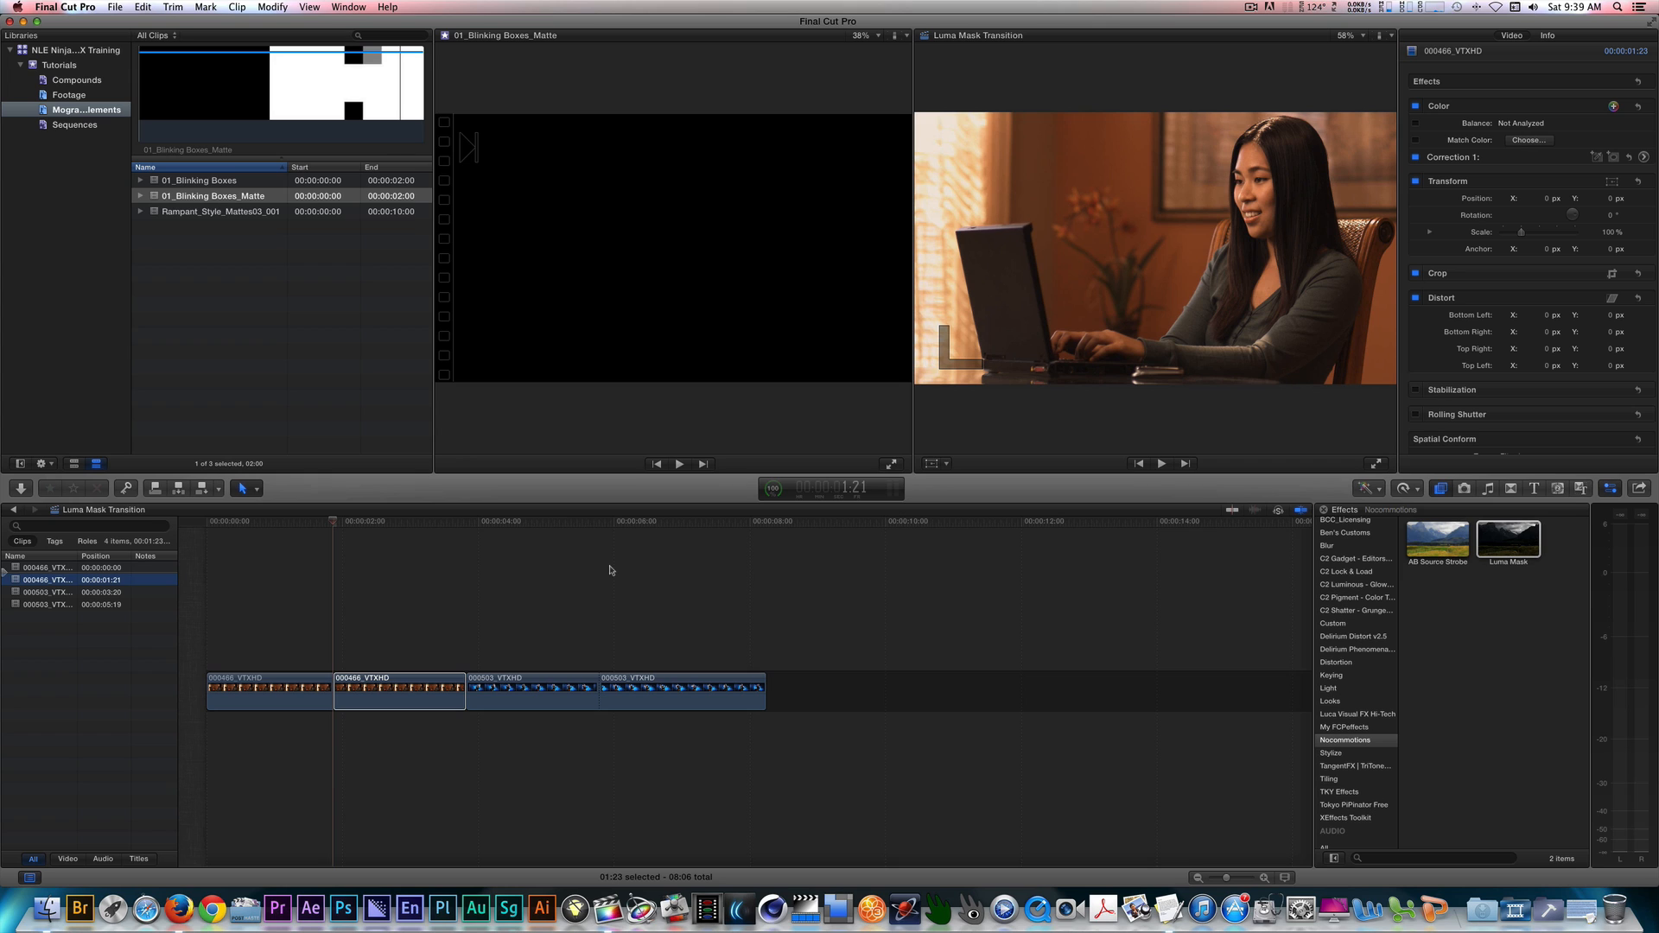
mouse_move(977, 590)
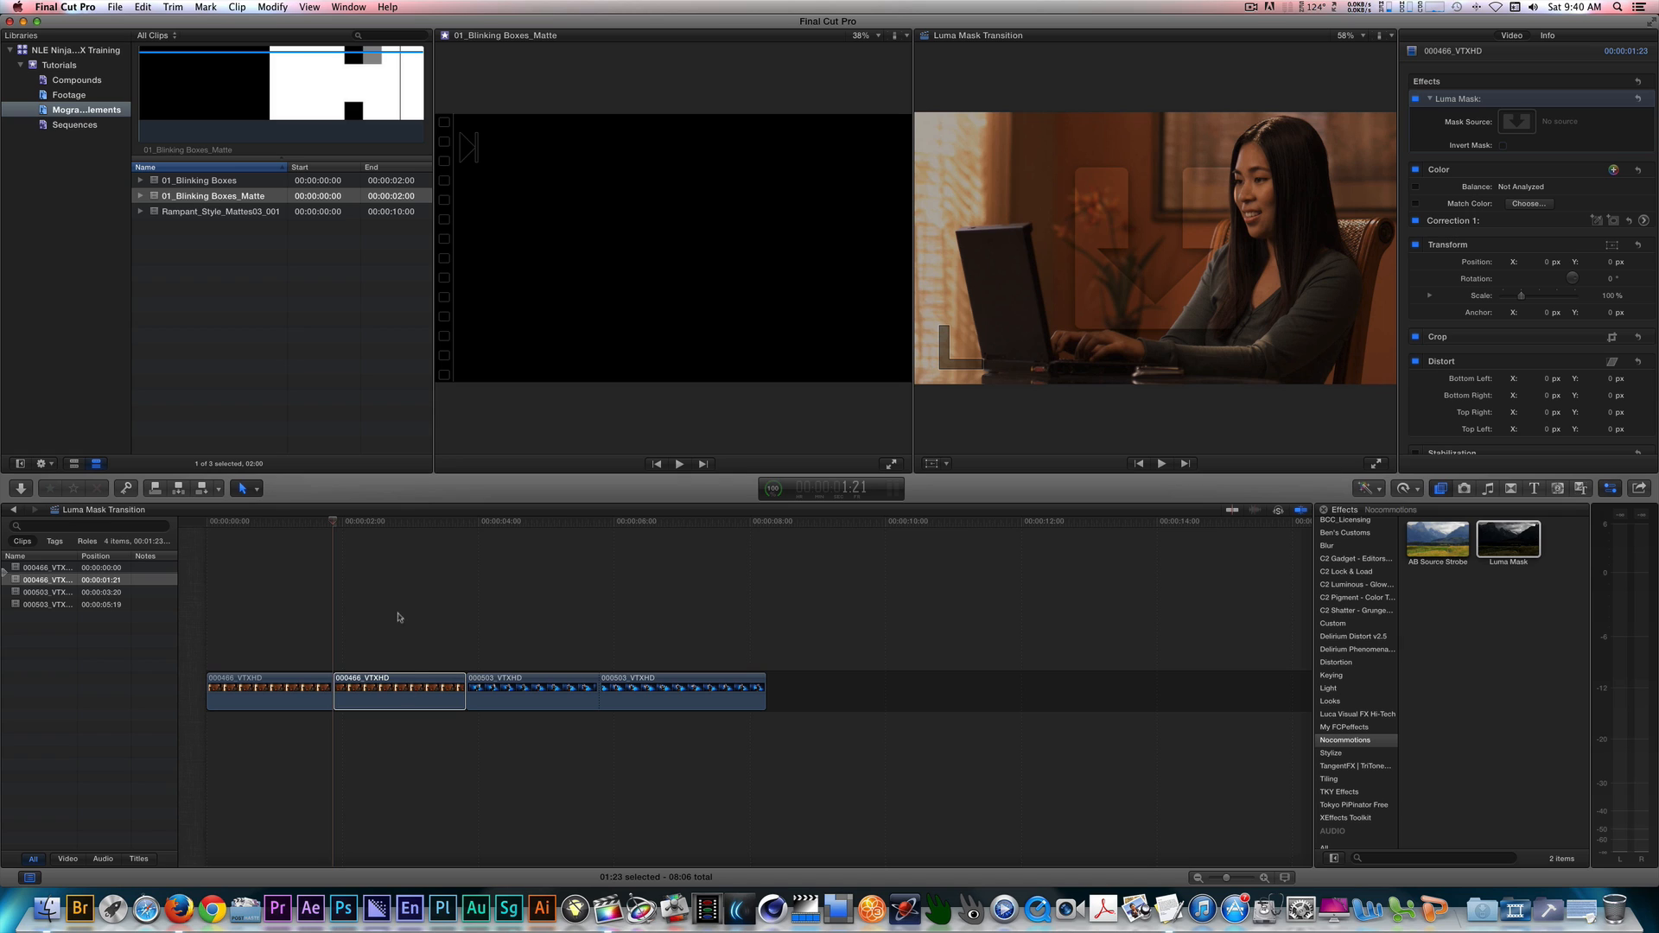
mouse_move(413, 612)
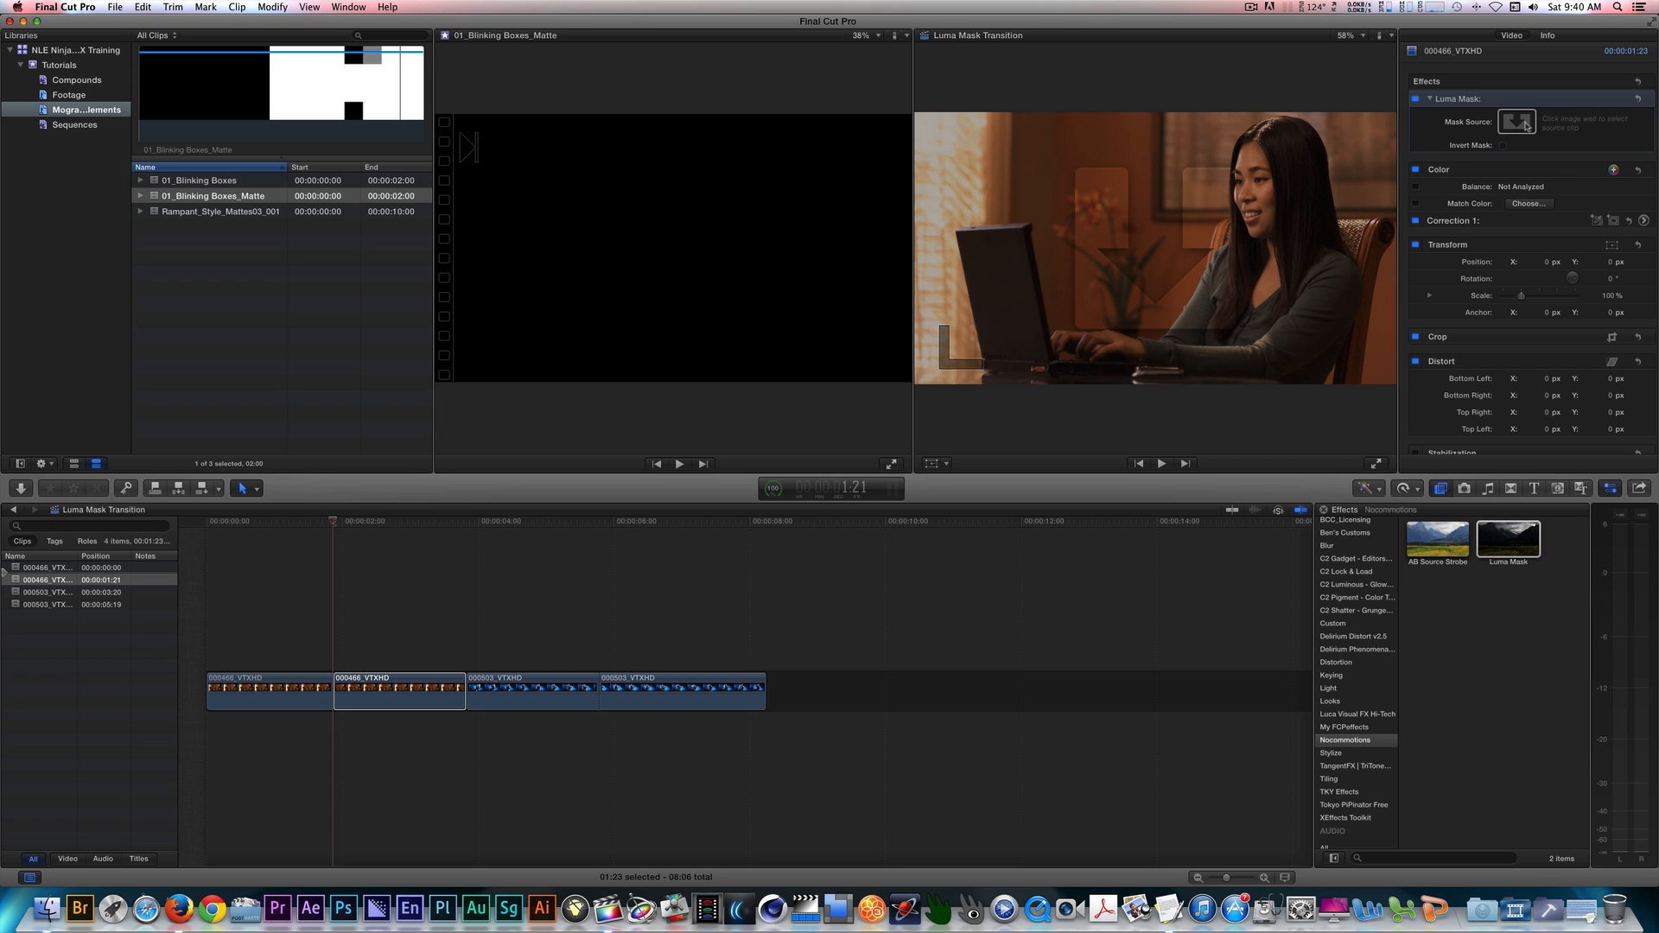
left_click(1516, 121)
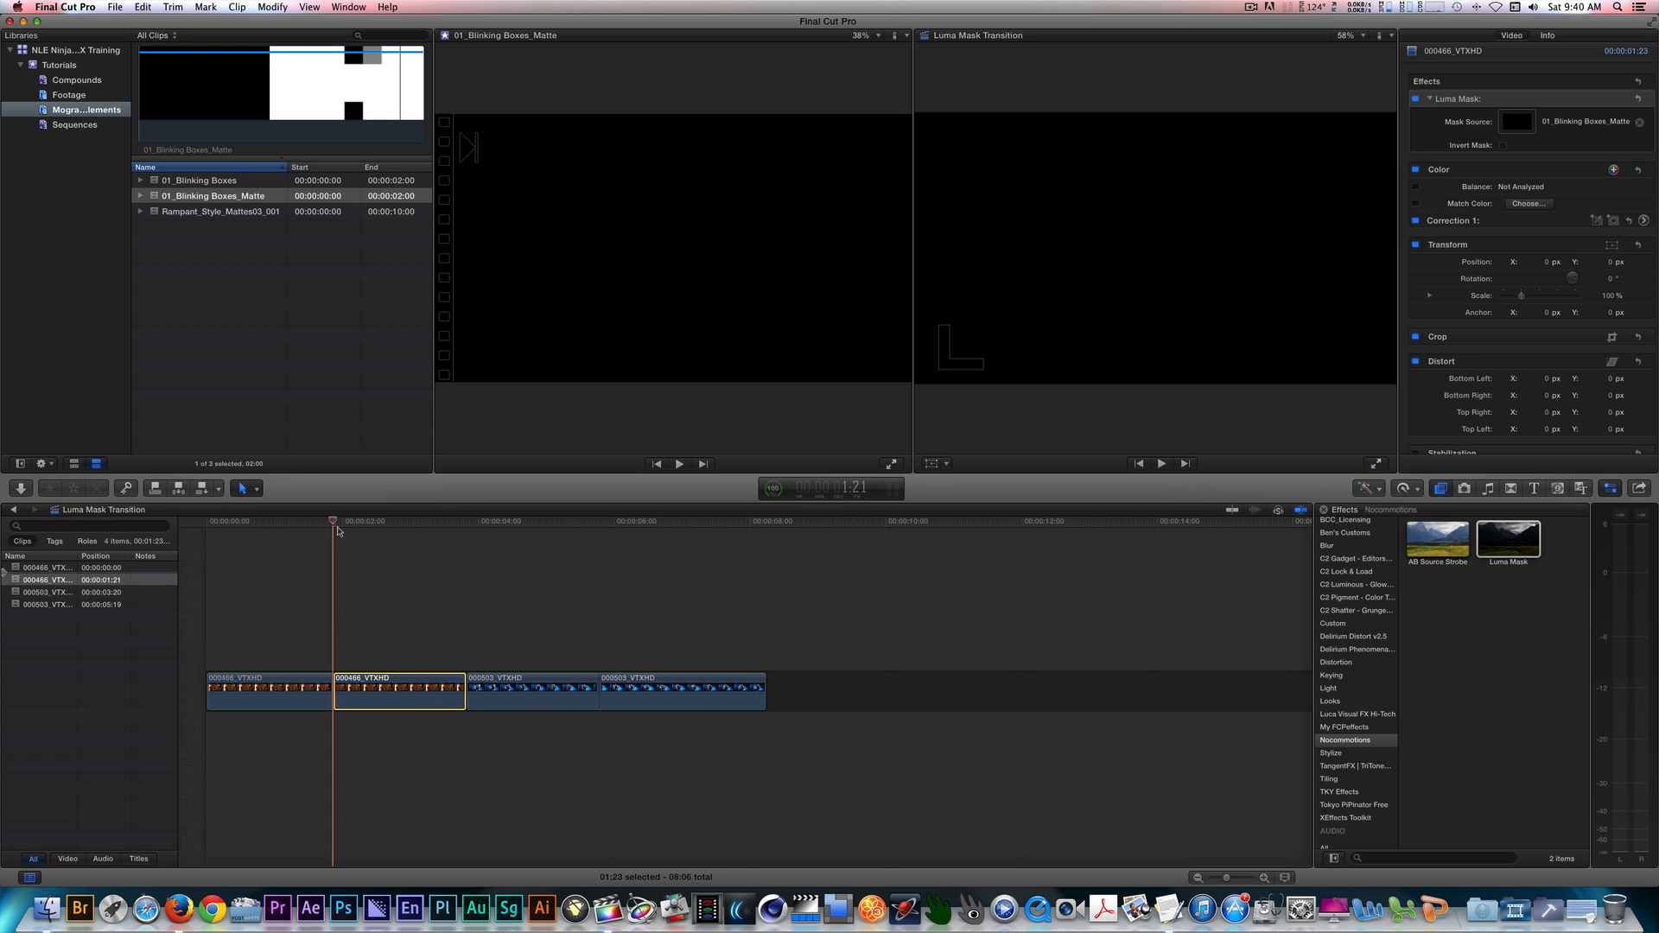
mouse_move(1063, 428)
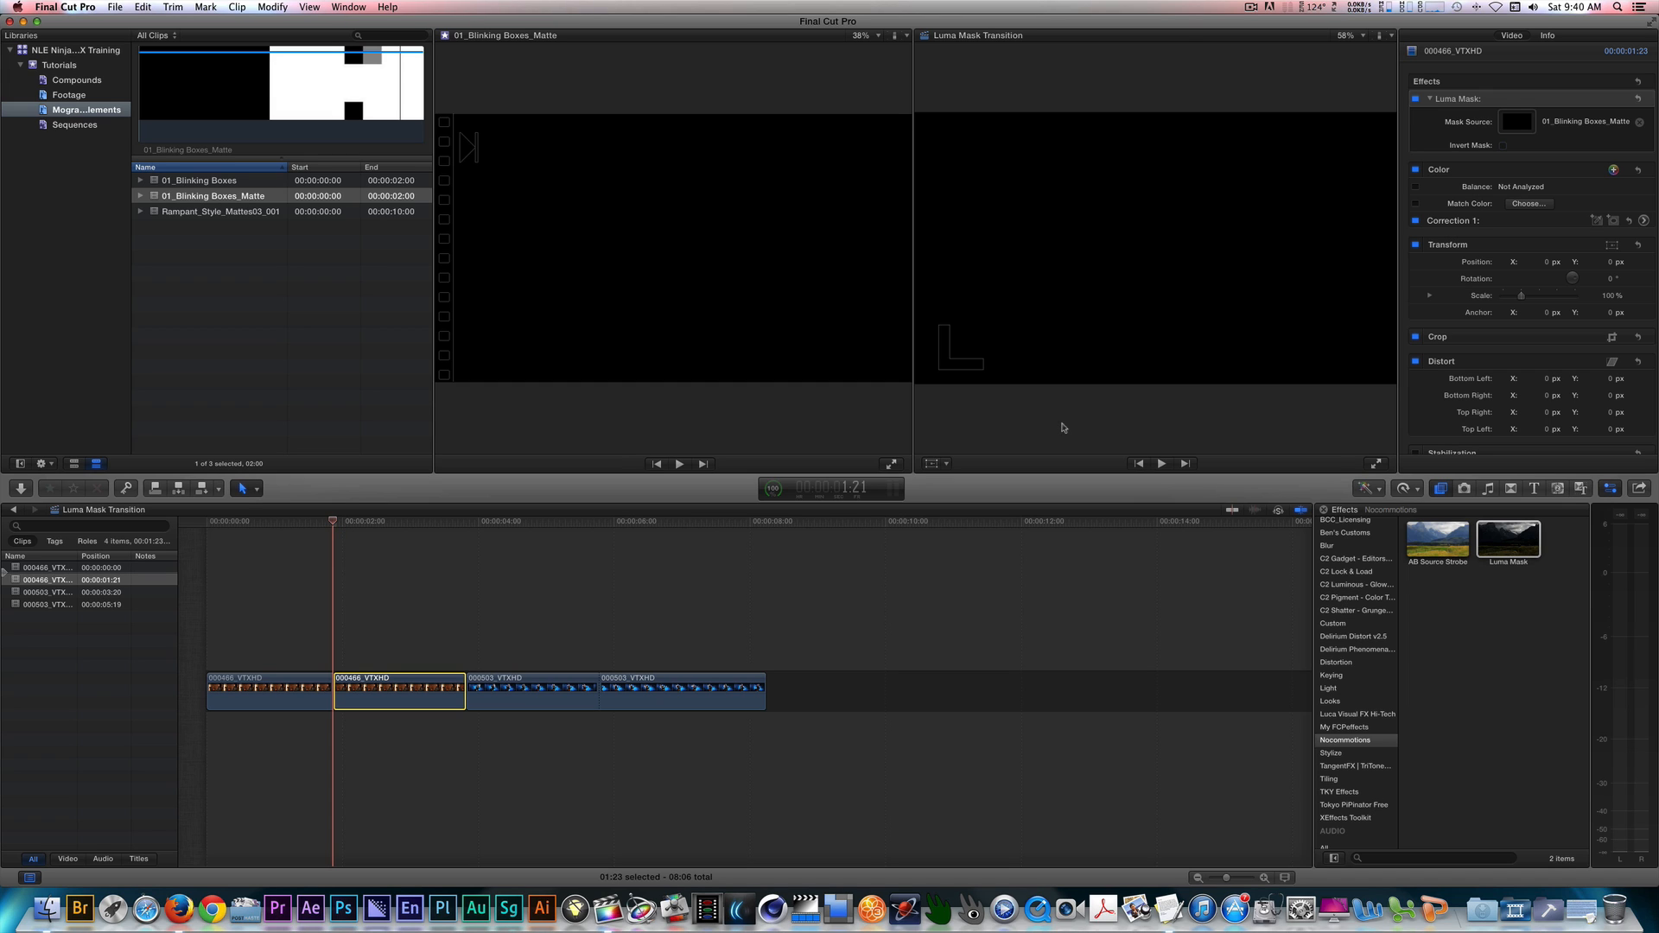
Enable Invert Mask on the laptop clip's Luma Mask and return to the clip's start
left_click(1503, 147)
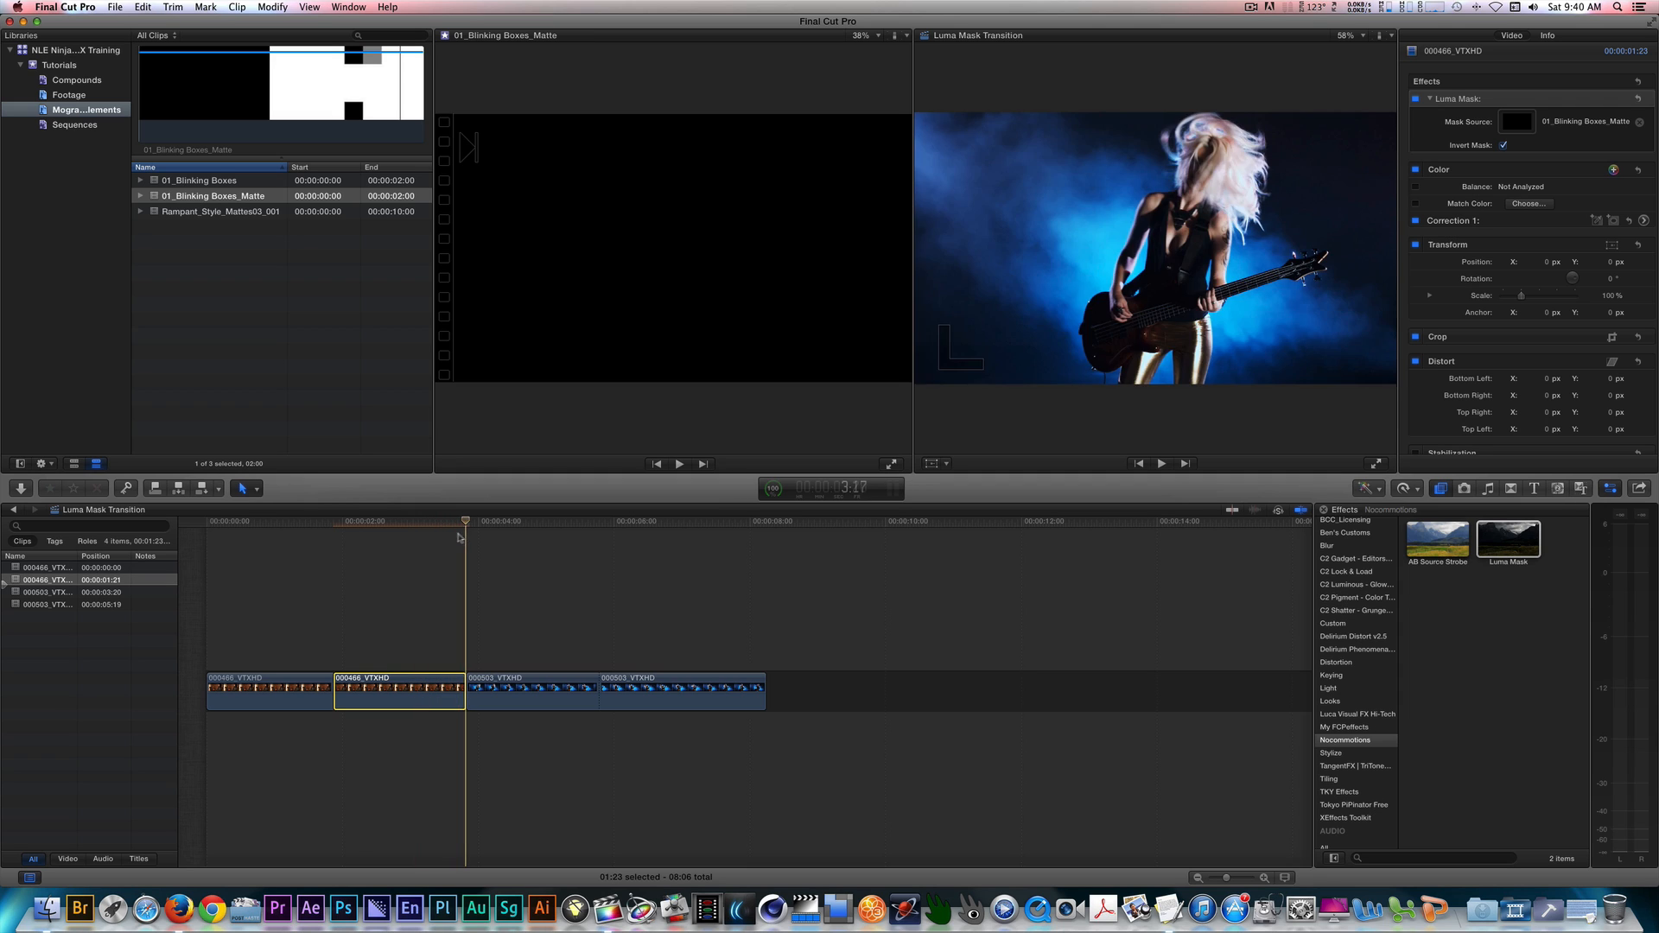
left_click(332, 523)
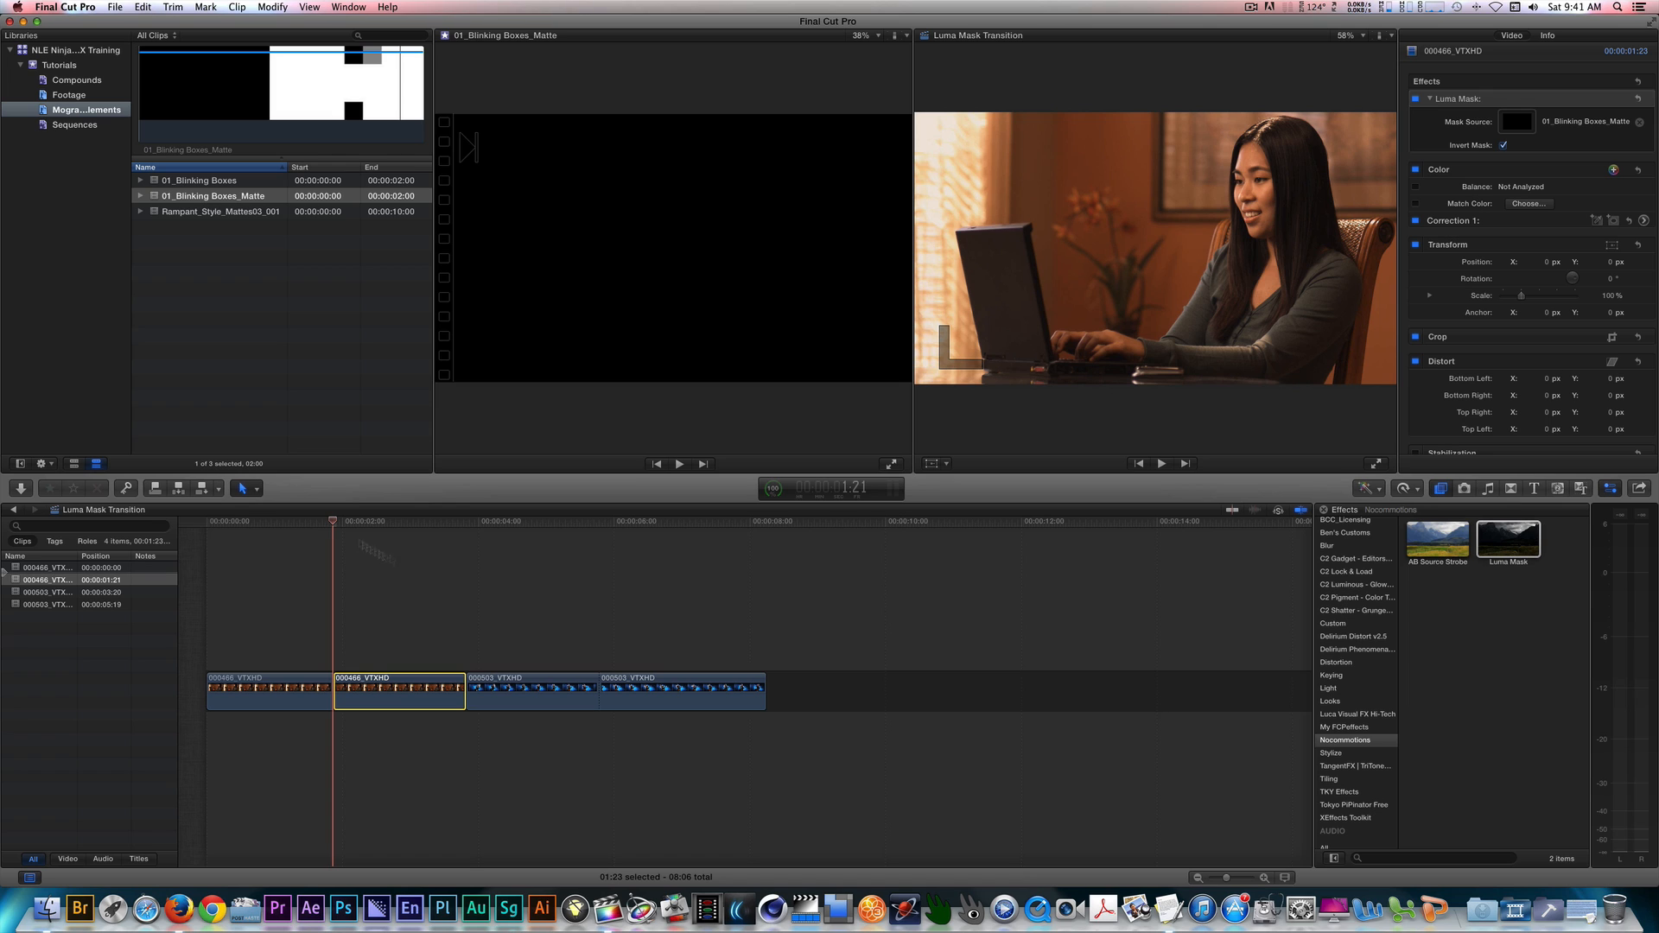
Stack guitarist clip 000503 under the laptop clip and pick 01_Blinking Boxes to connect above
left_click_drag(682, 689, 411, 746)
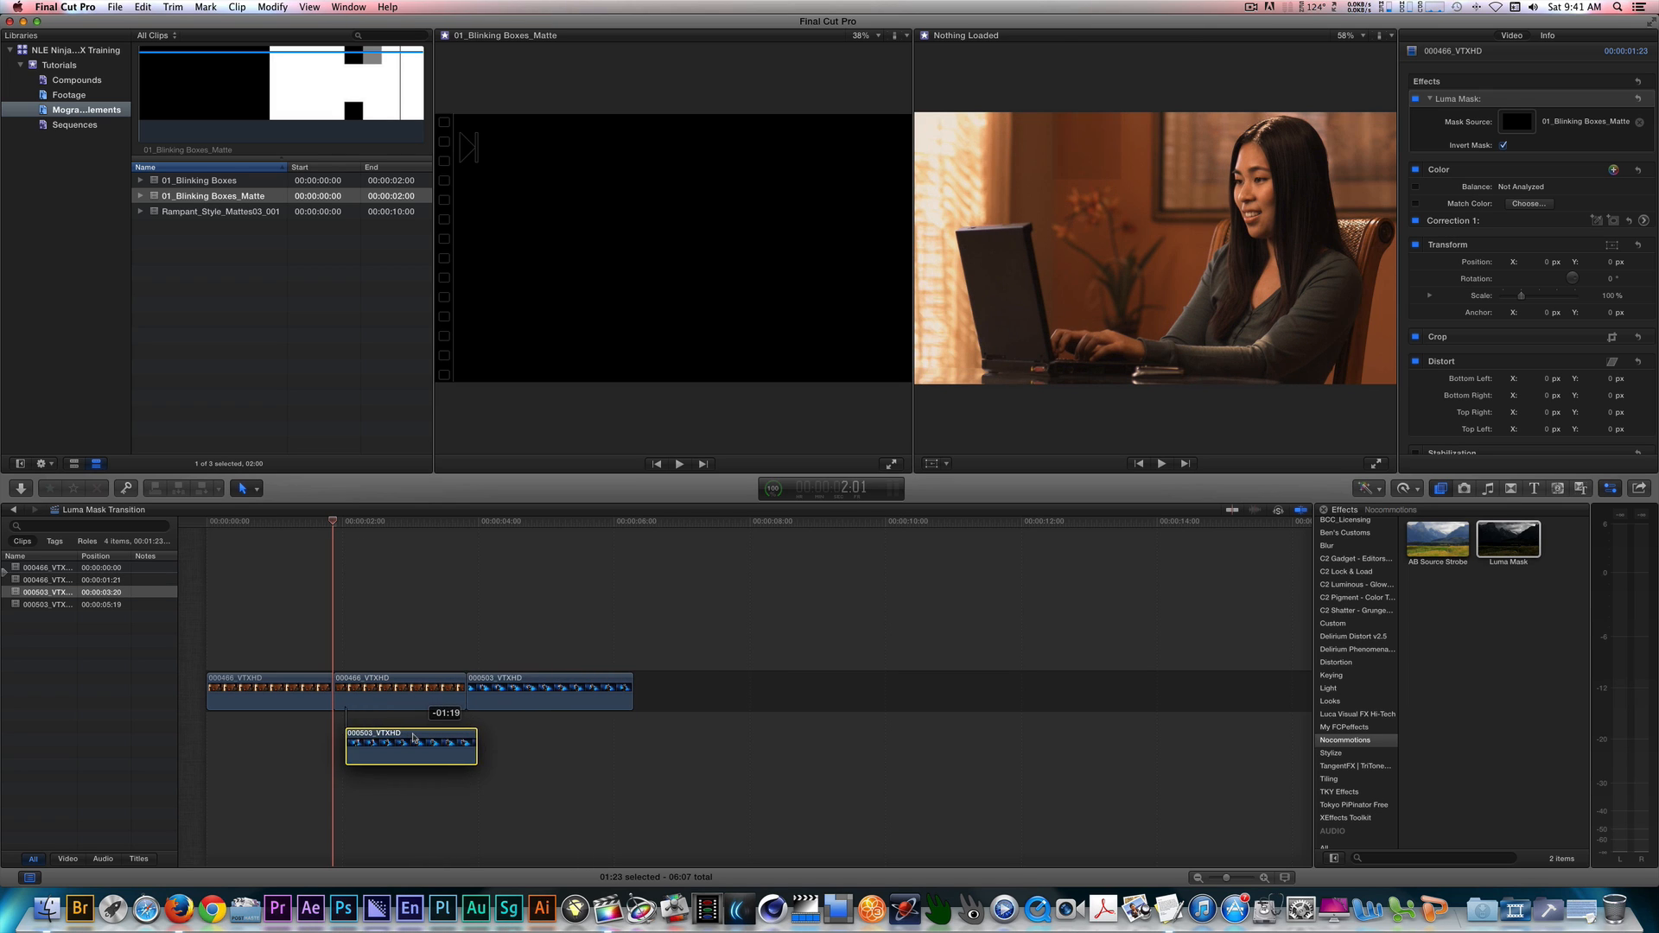
left_click_drag(410, 745, 400, 735)
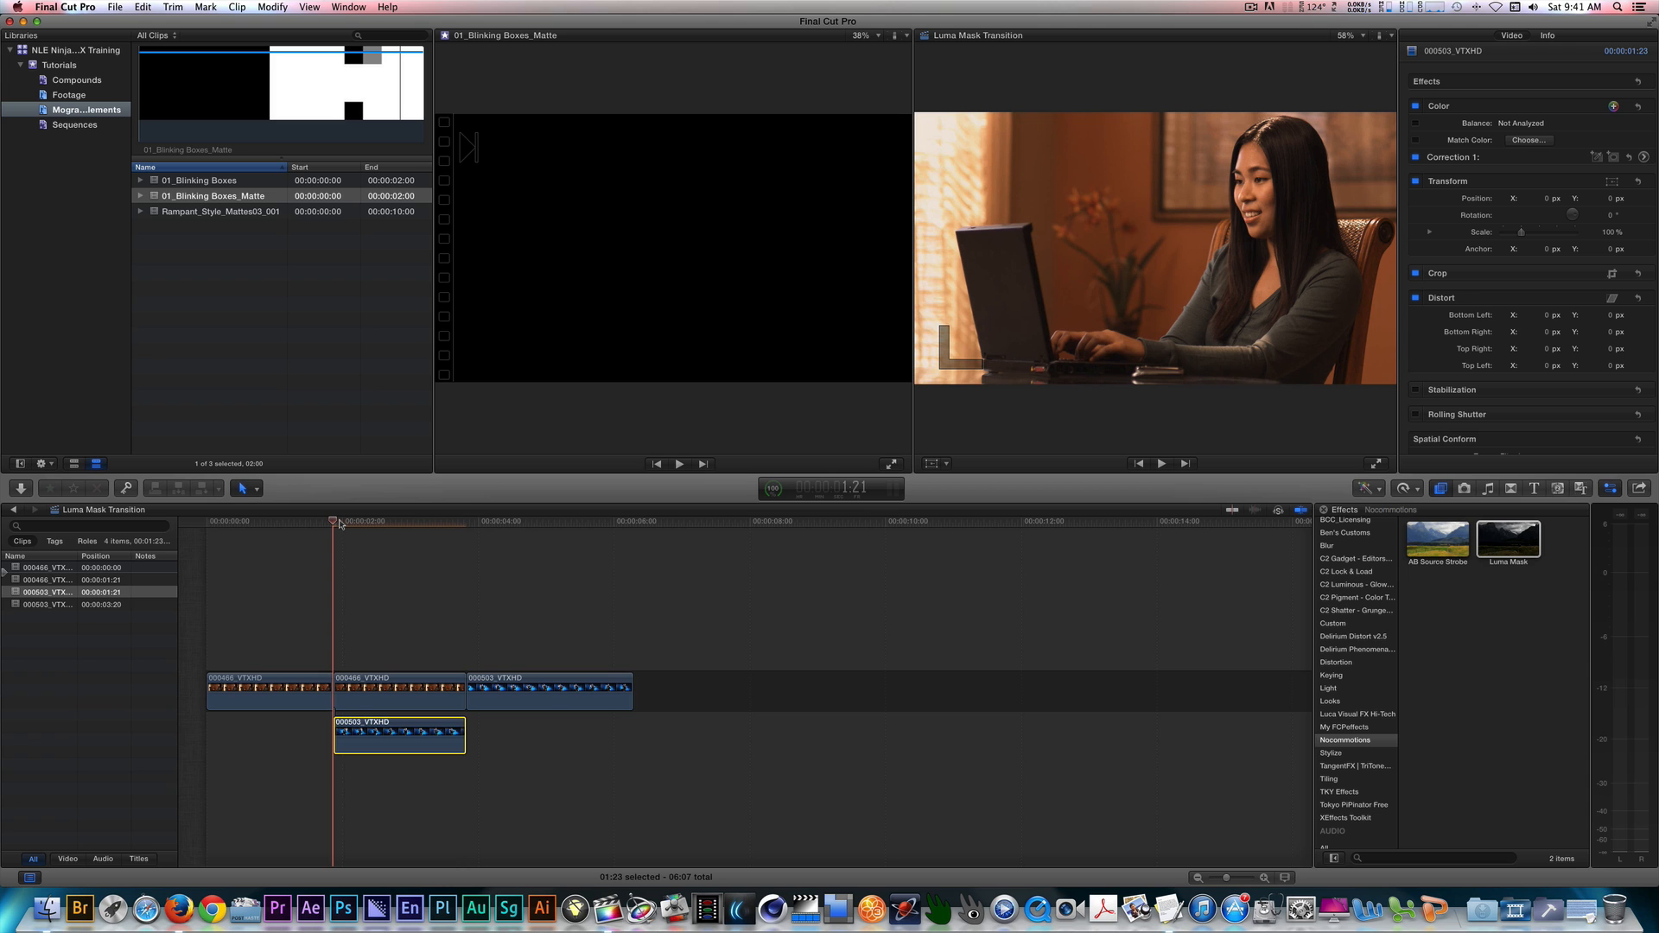
left_click(465, 522)
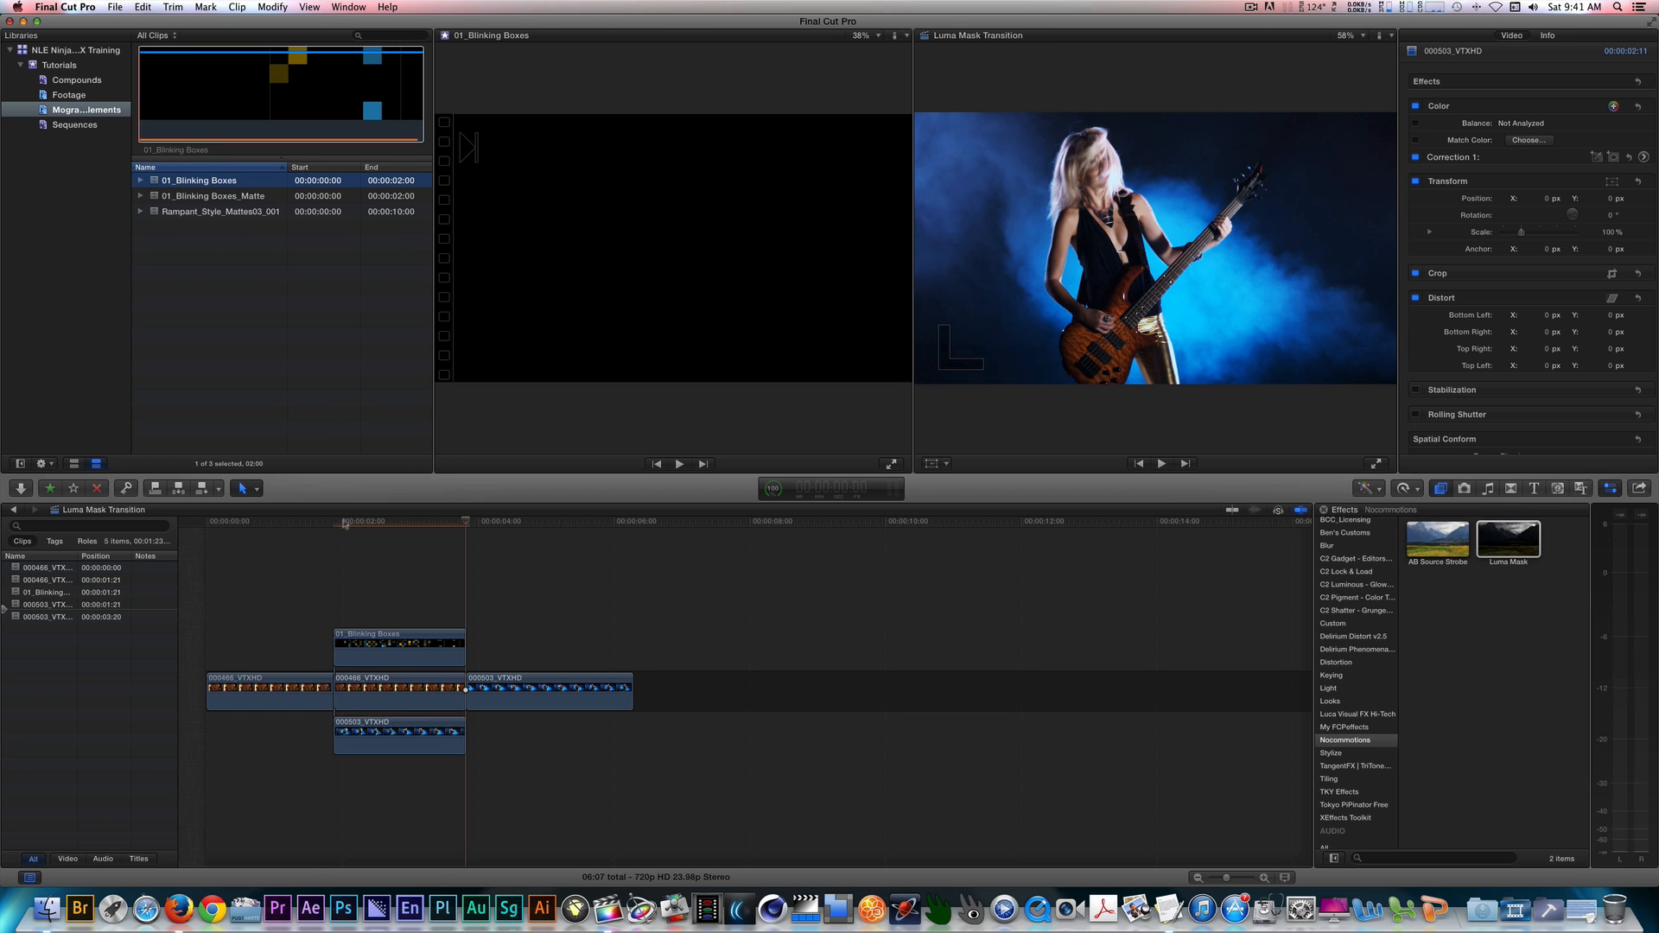
Play the blinking-boxes matted transition from the laptop clip into the guitarist
left_click(401, 692)
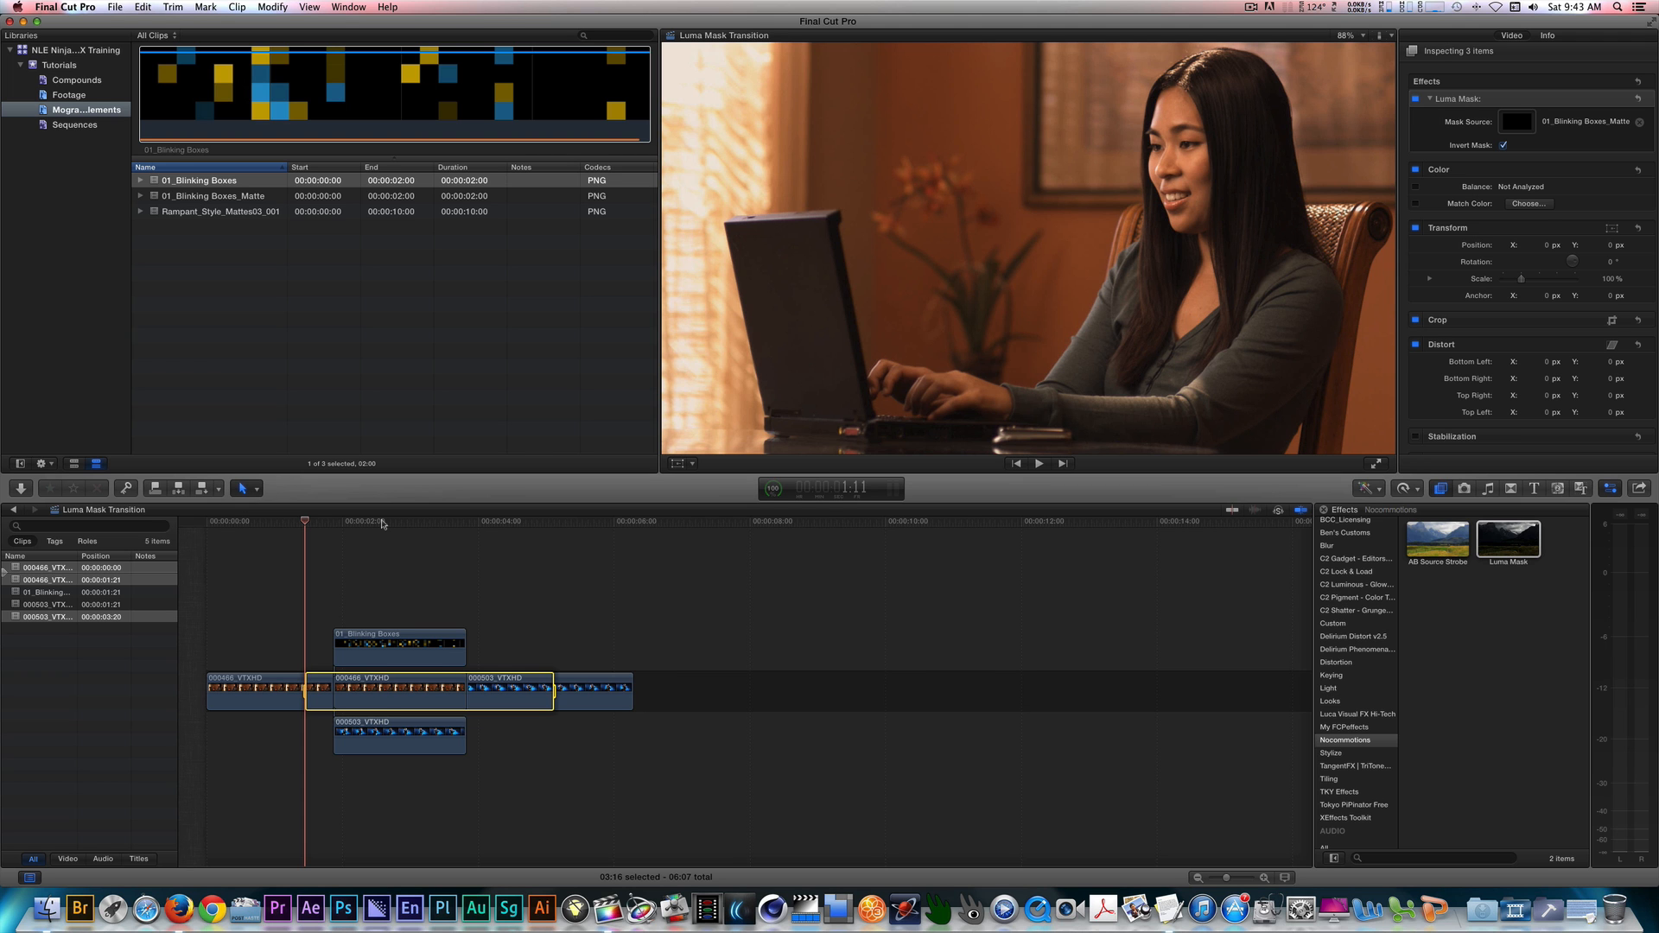
left_click(1039, 465)
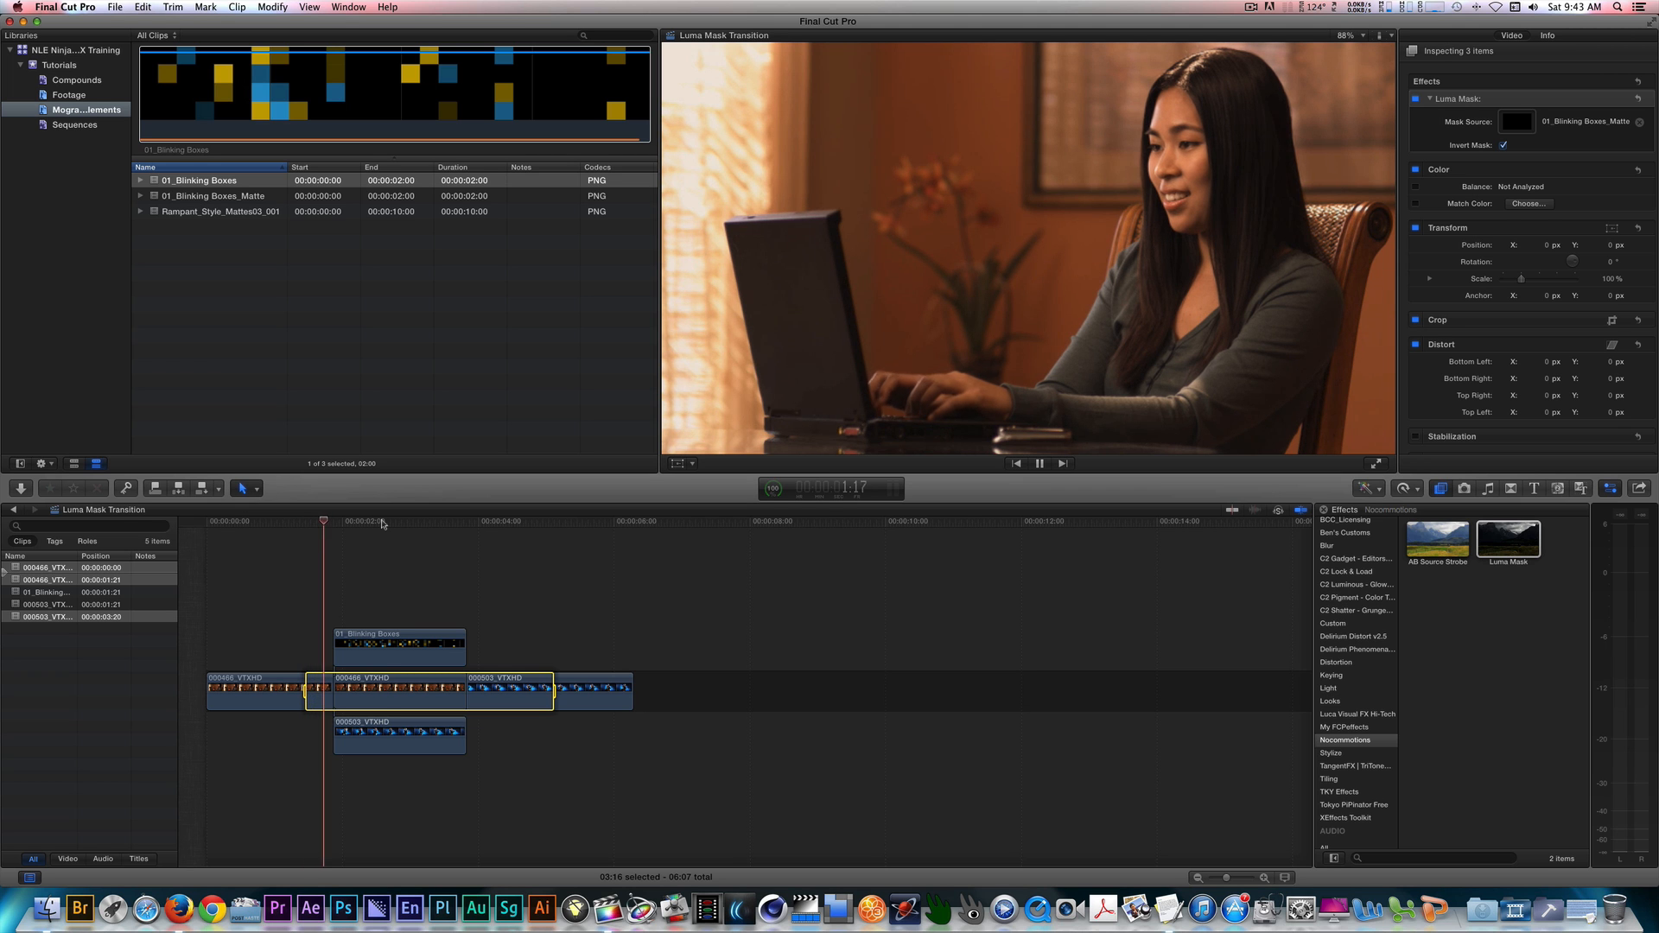